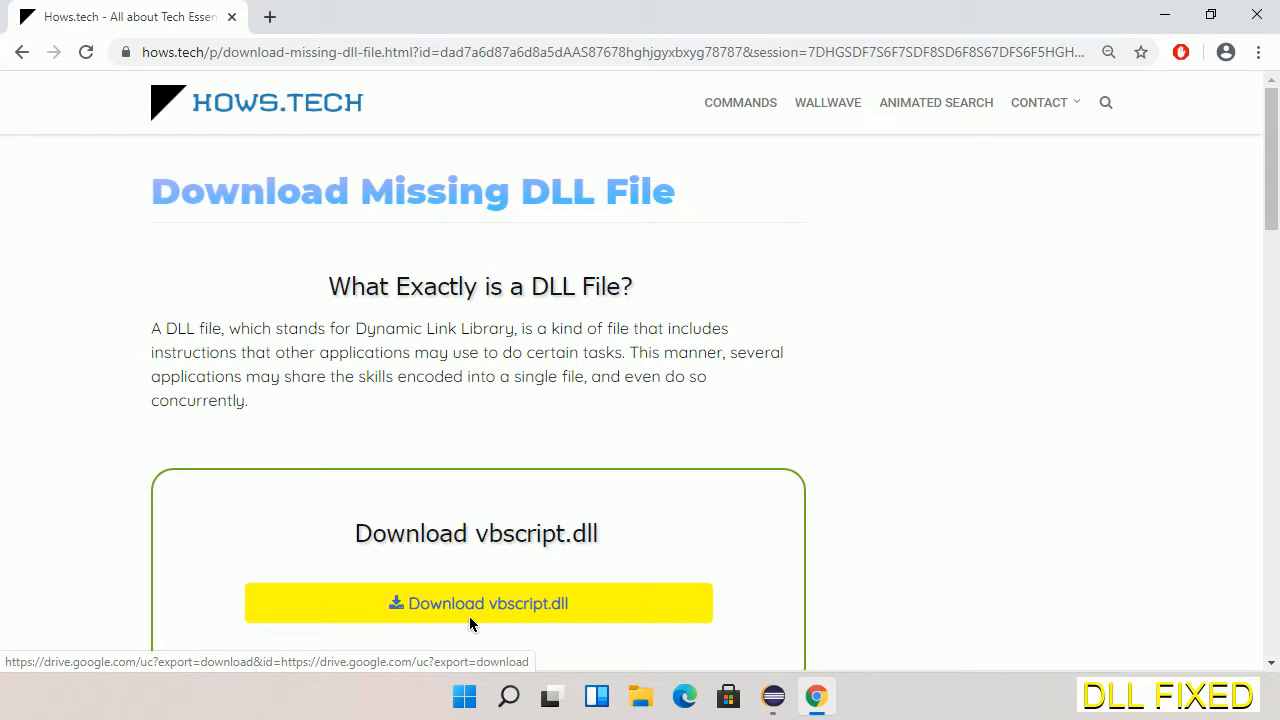
Step: Download vbscript.dll into Downloads and show the file in its folder
click(269, 16)
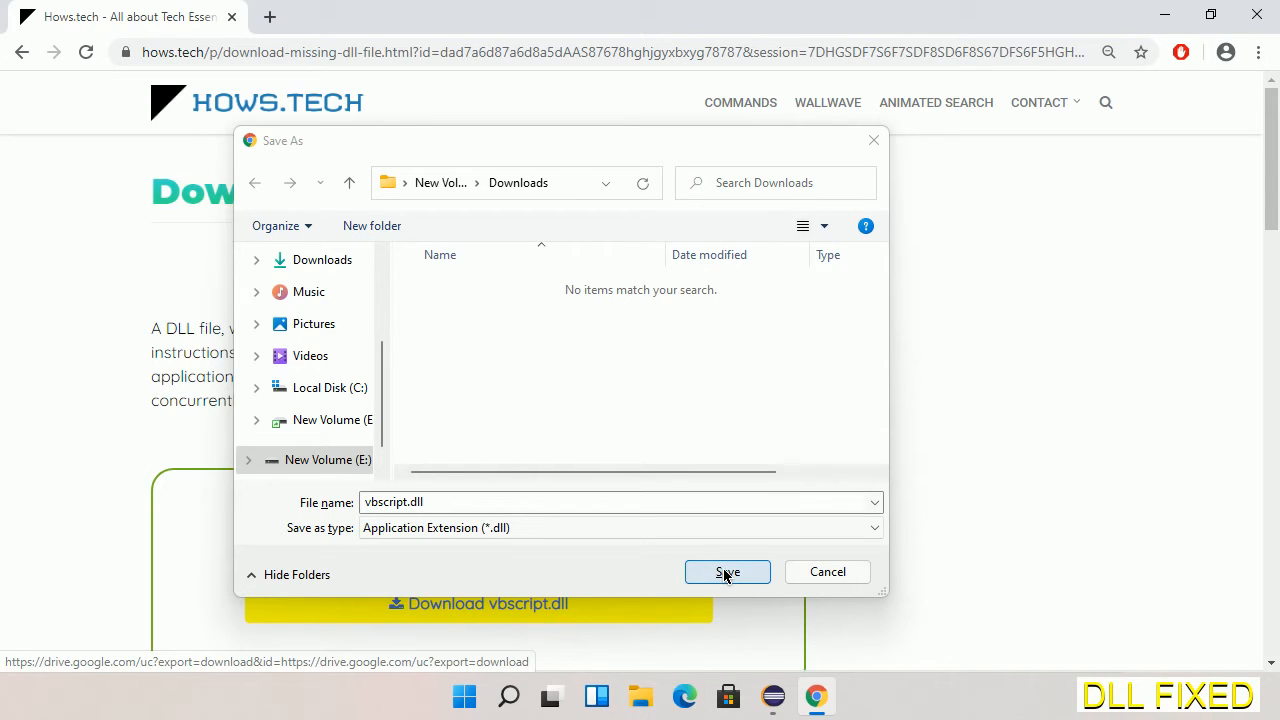
click(727, 571)
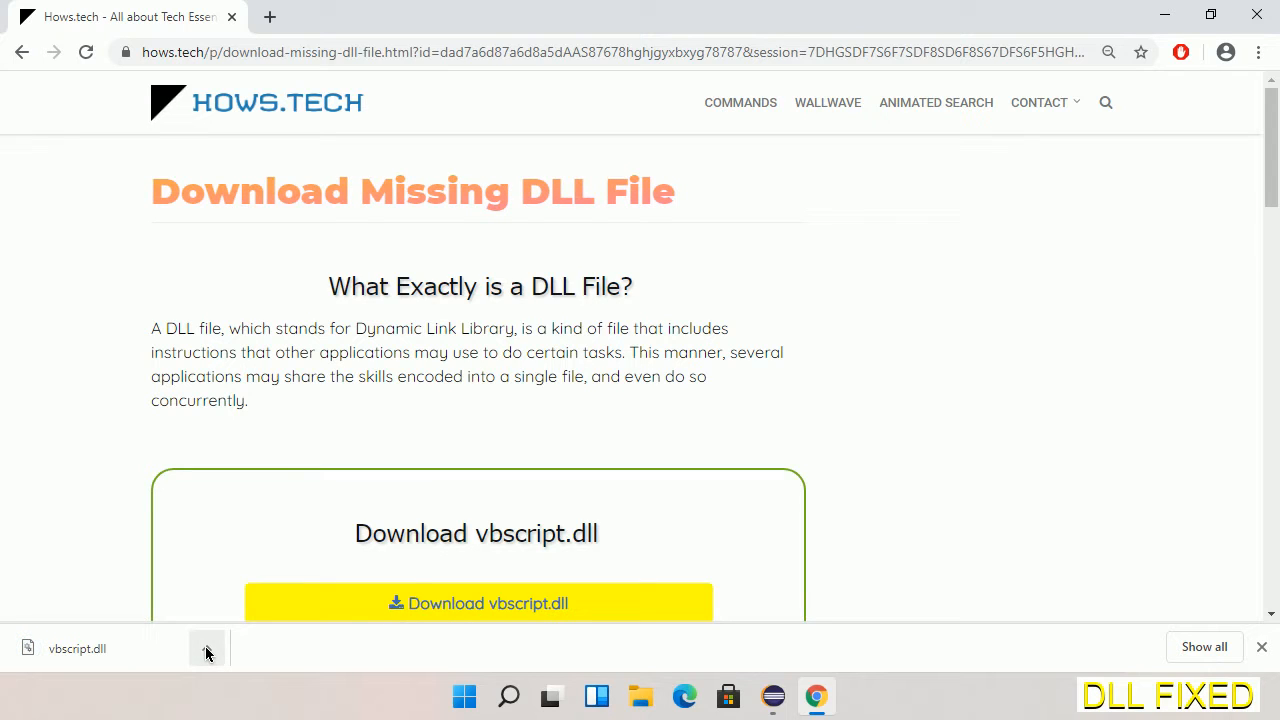
click(207, 648)
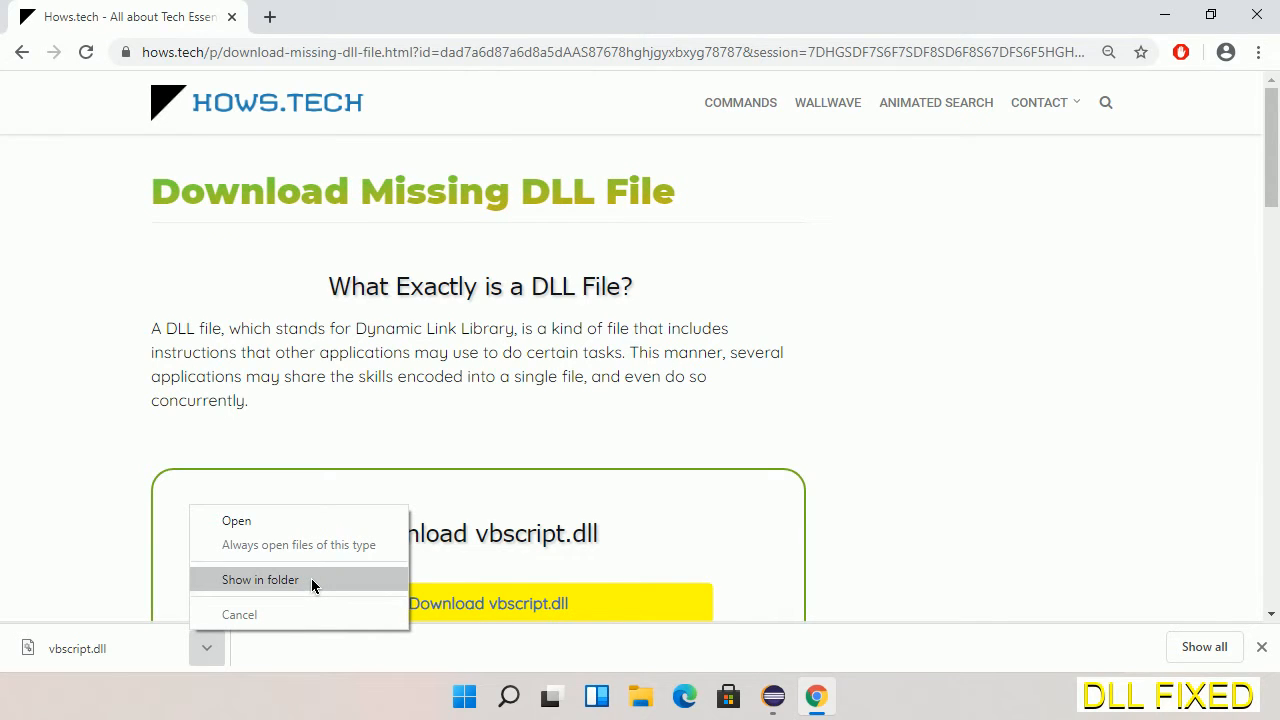
click(260, 579)
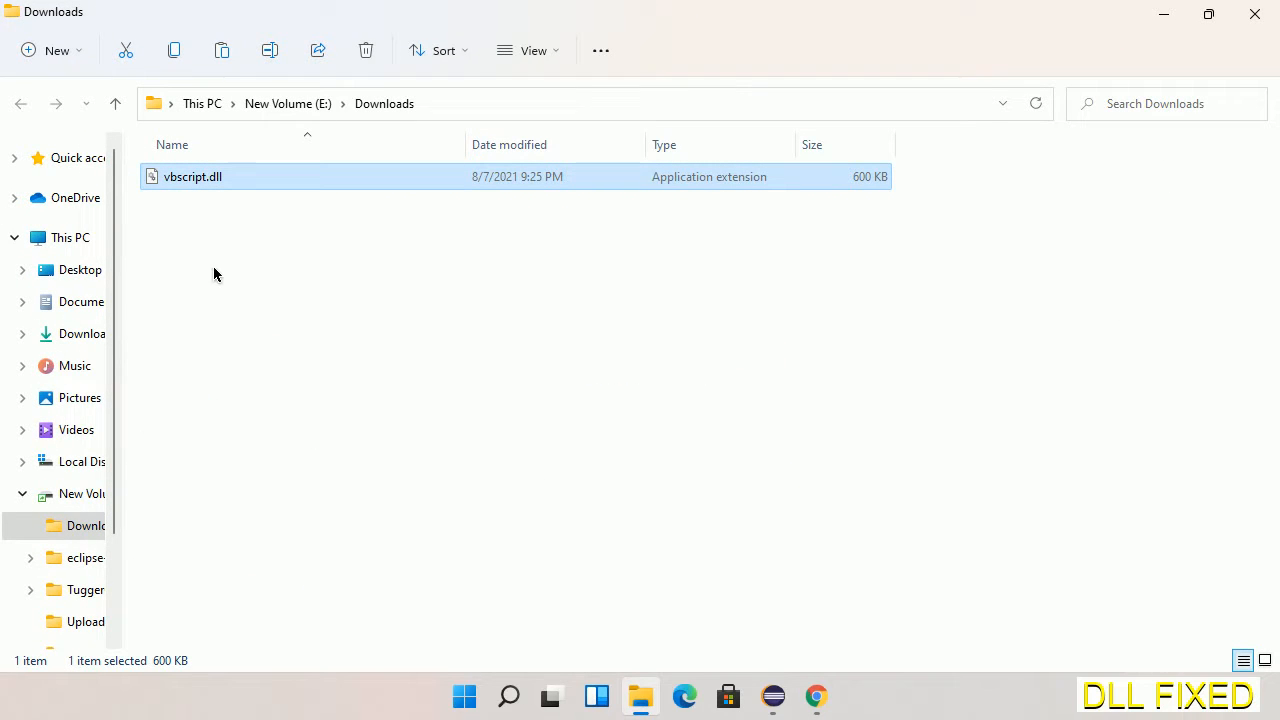
Step: Copy vbscript.dll from the Downloads folder via its context menu
right_click(191, 176)
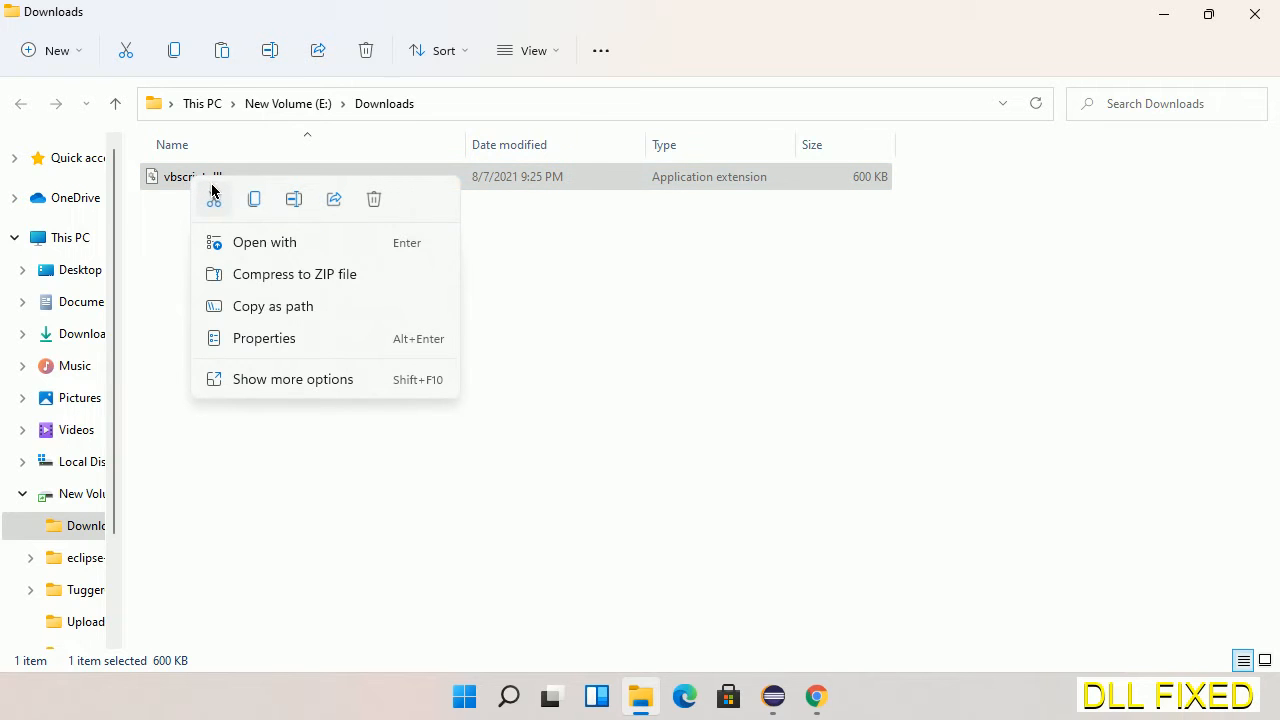
mouse_move(254, 199)
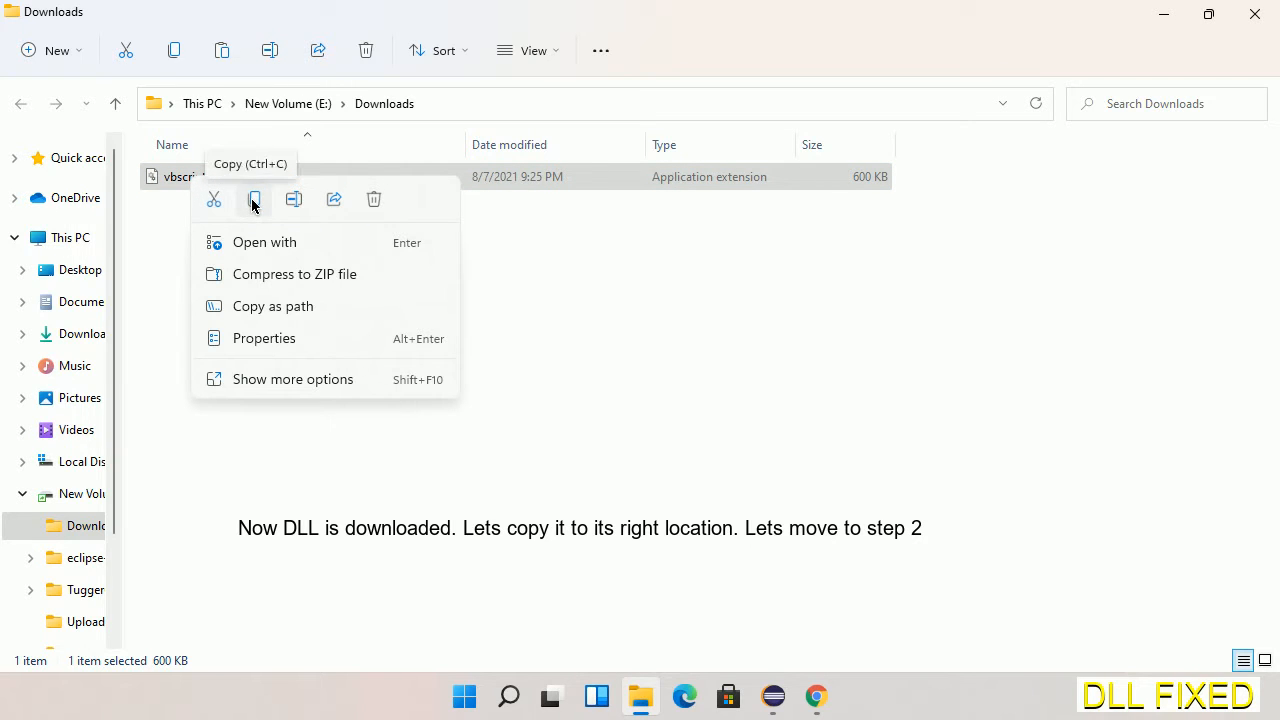
click(254, 199)
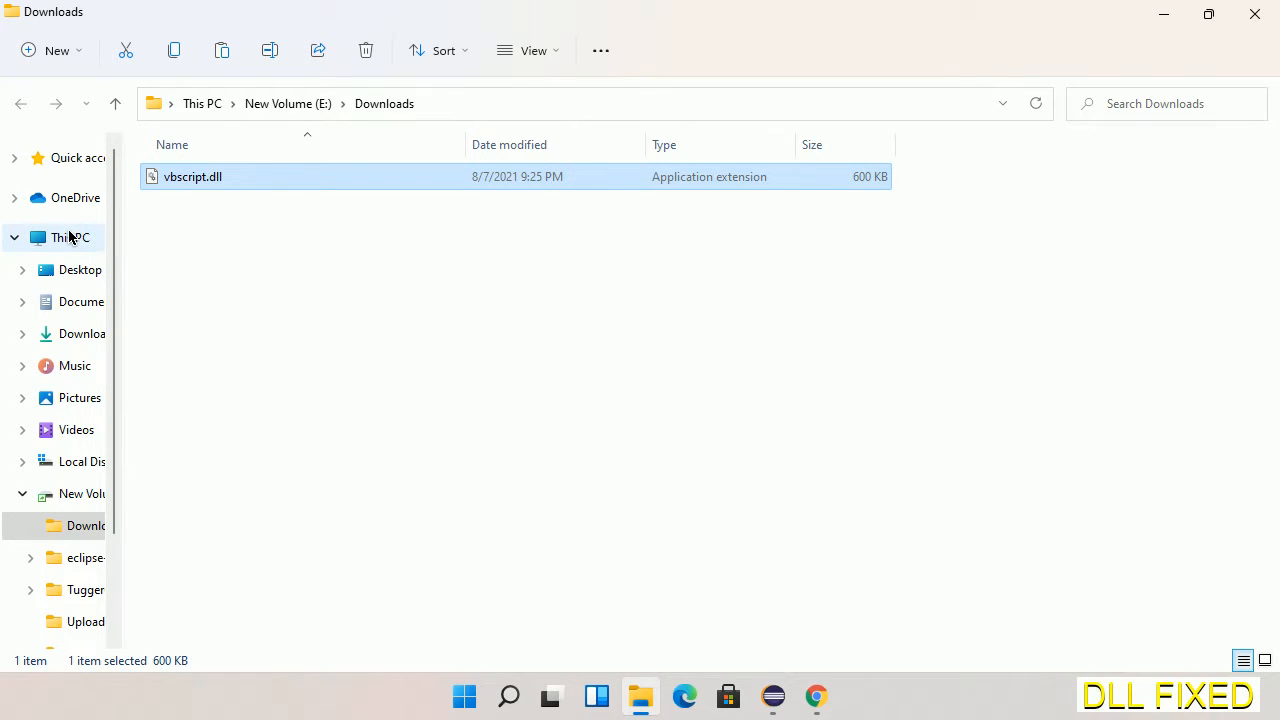
Step: Place vbscript.dll in C:\Windows\System32, granting administrator permission for the copy
click(69, 237)
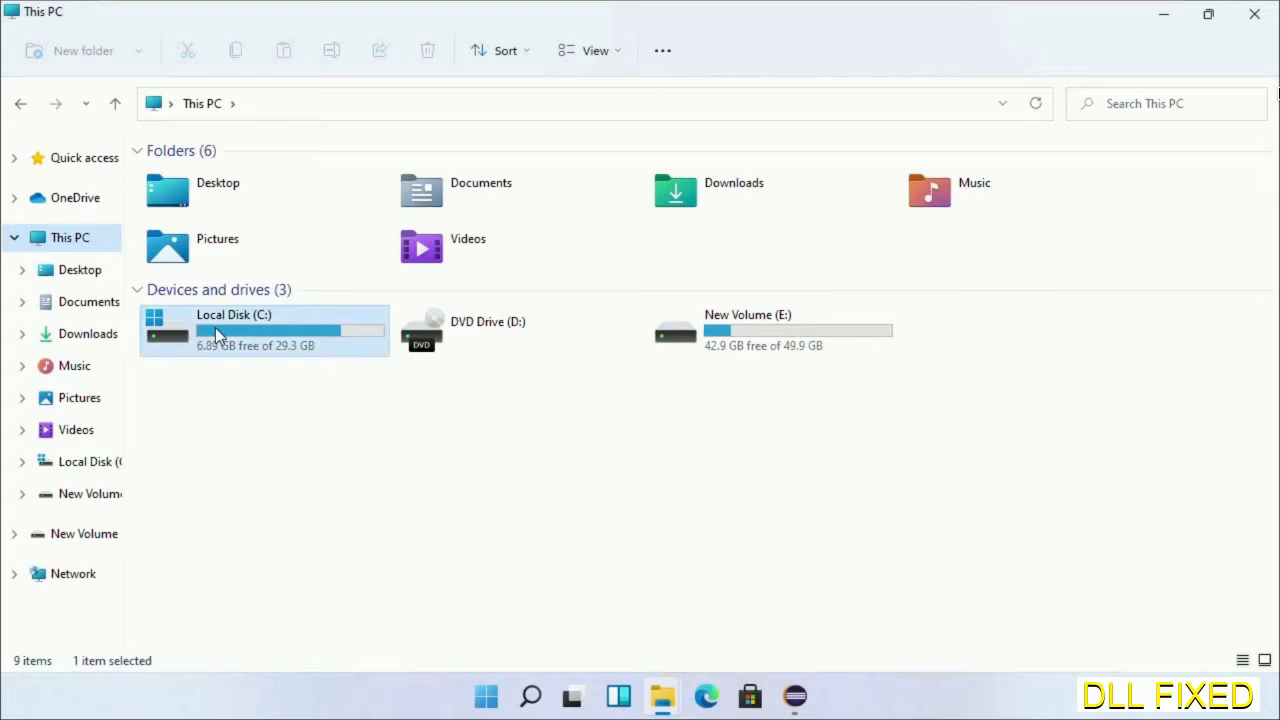
double_click(234, 330)
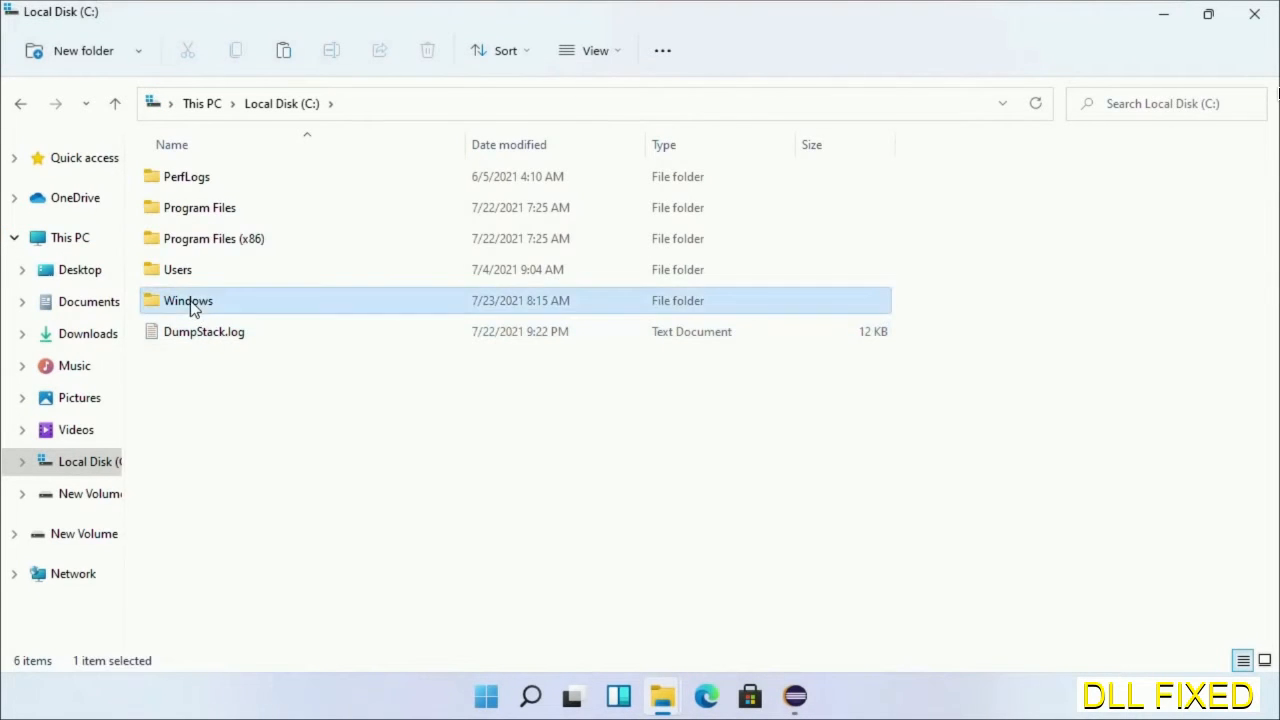
double_click(188, 300)
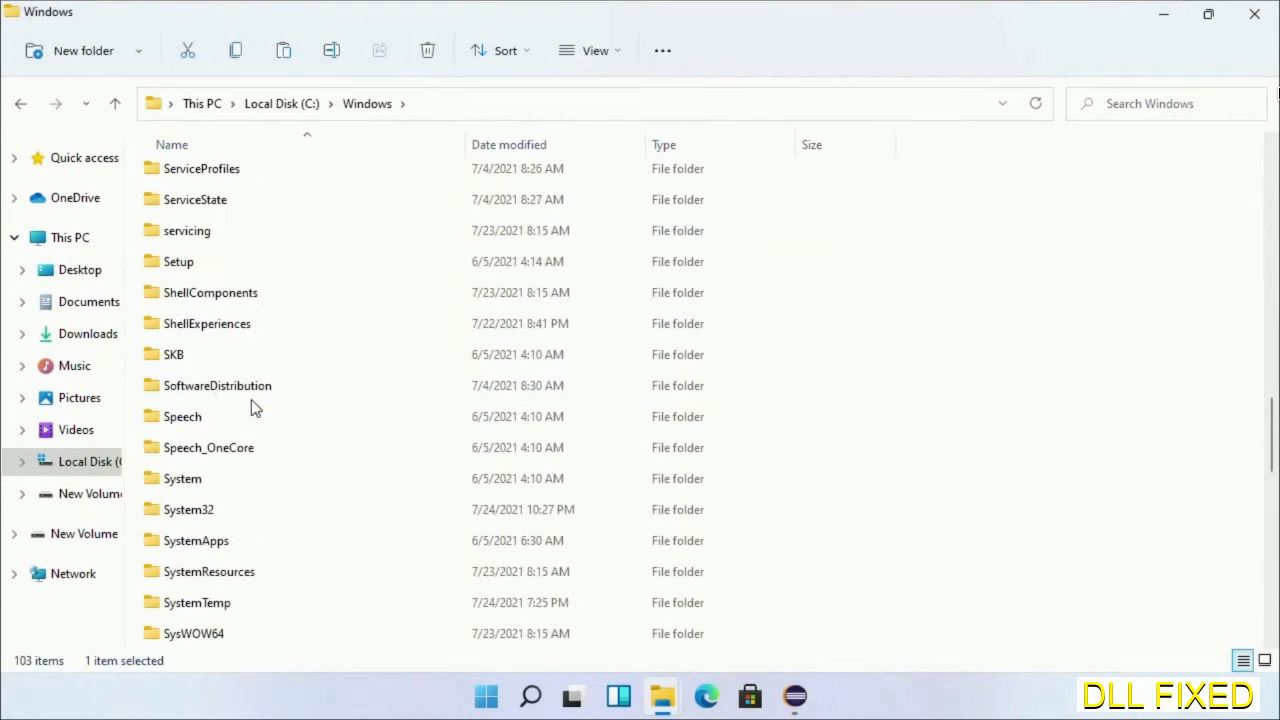
scroll(down, 3)
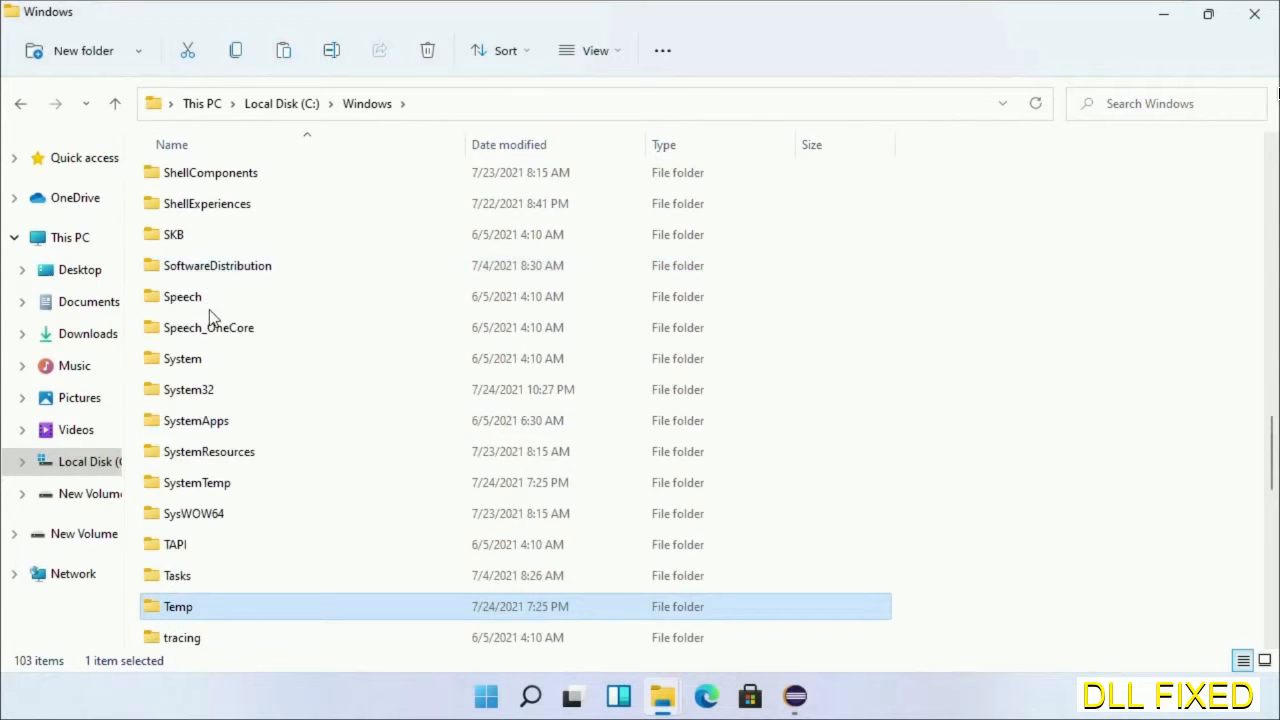
double_click(189, 389)
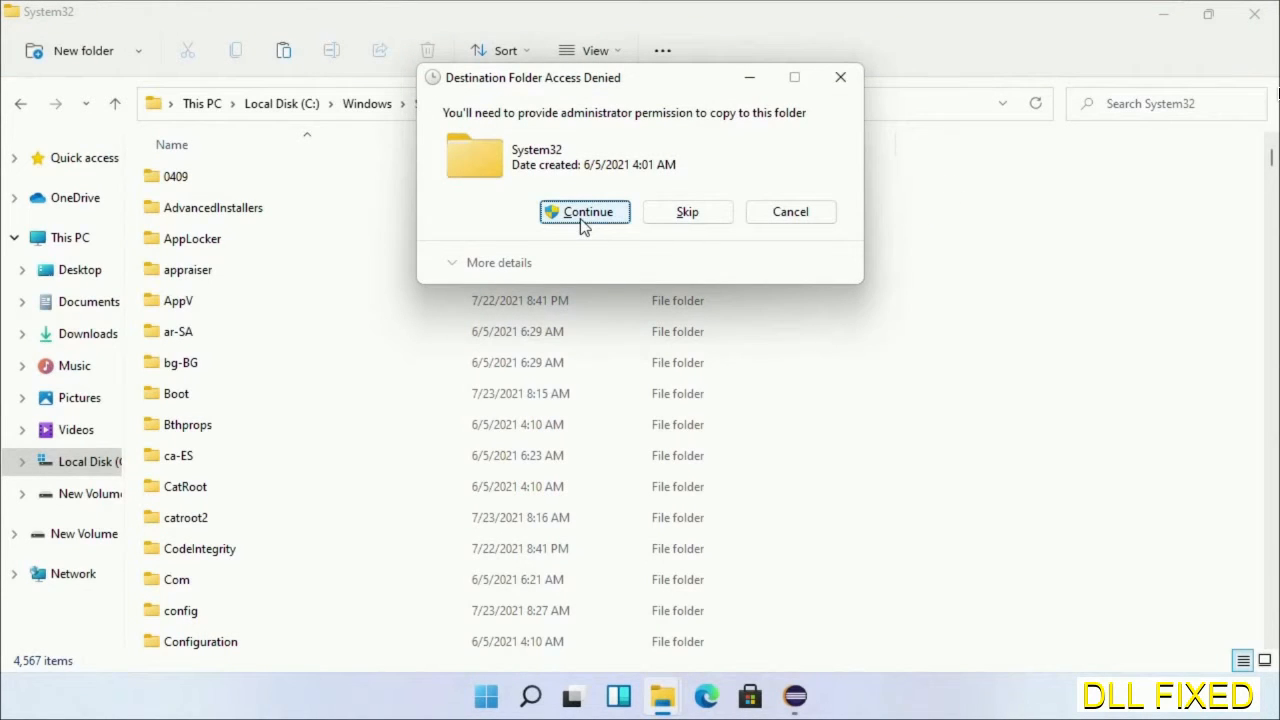
click(585, 211)
text(task)
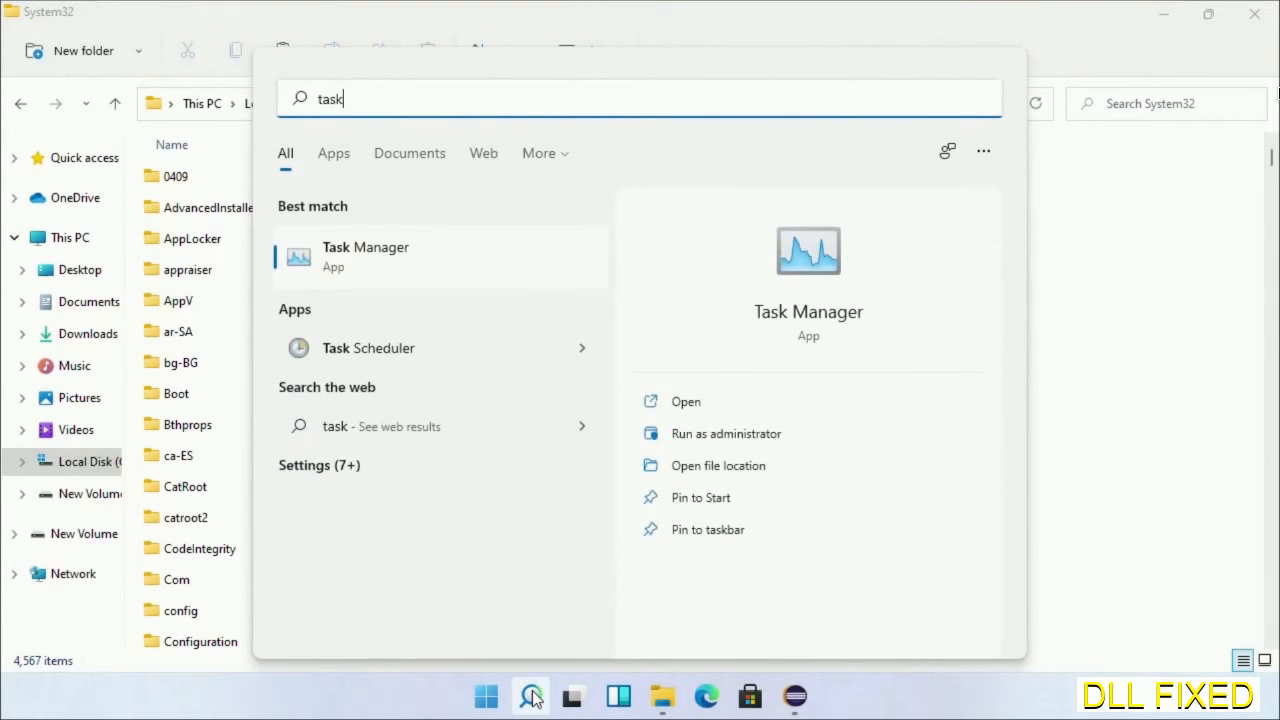
Step: Run C:\Windows\System32\cmd.exe as a new Task Manager task with administrative privileges
right_click(365, 256)
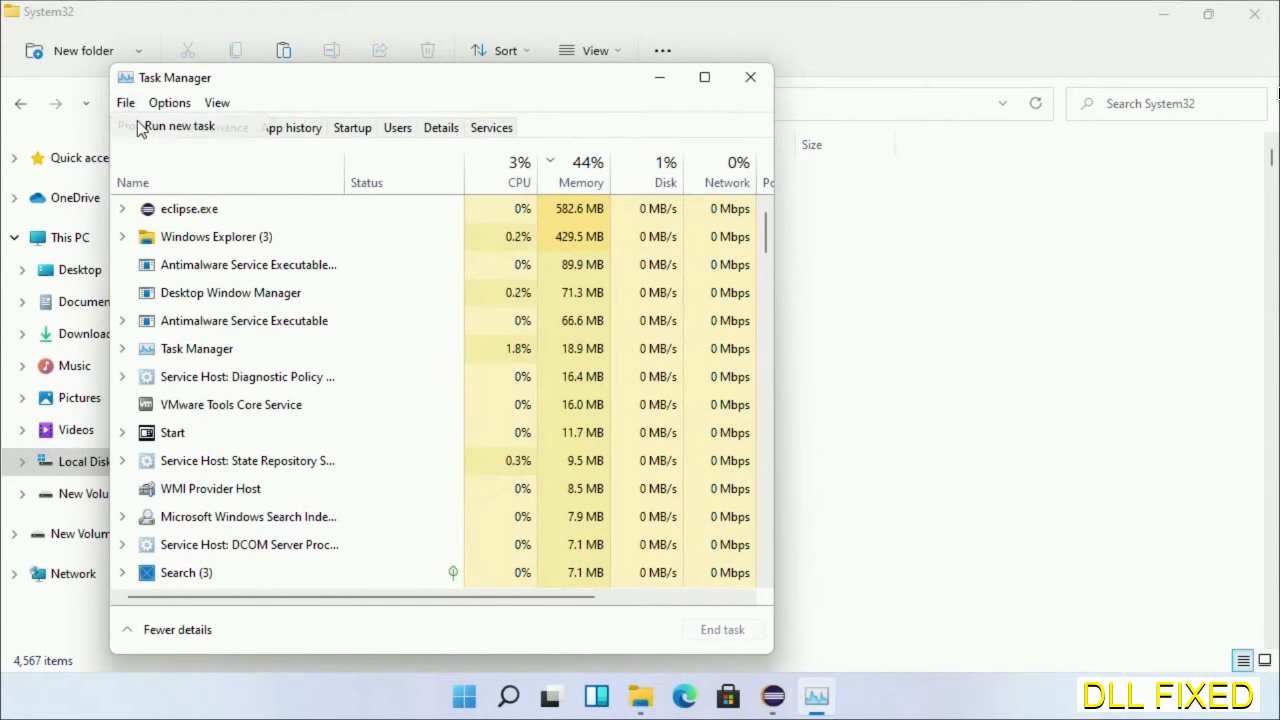
click(181, 125)
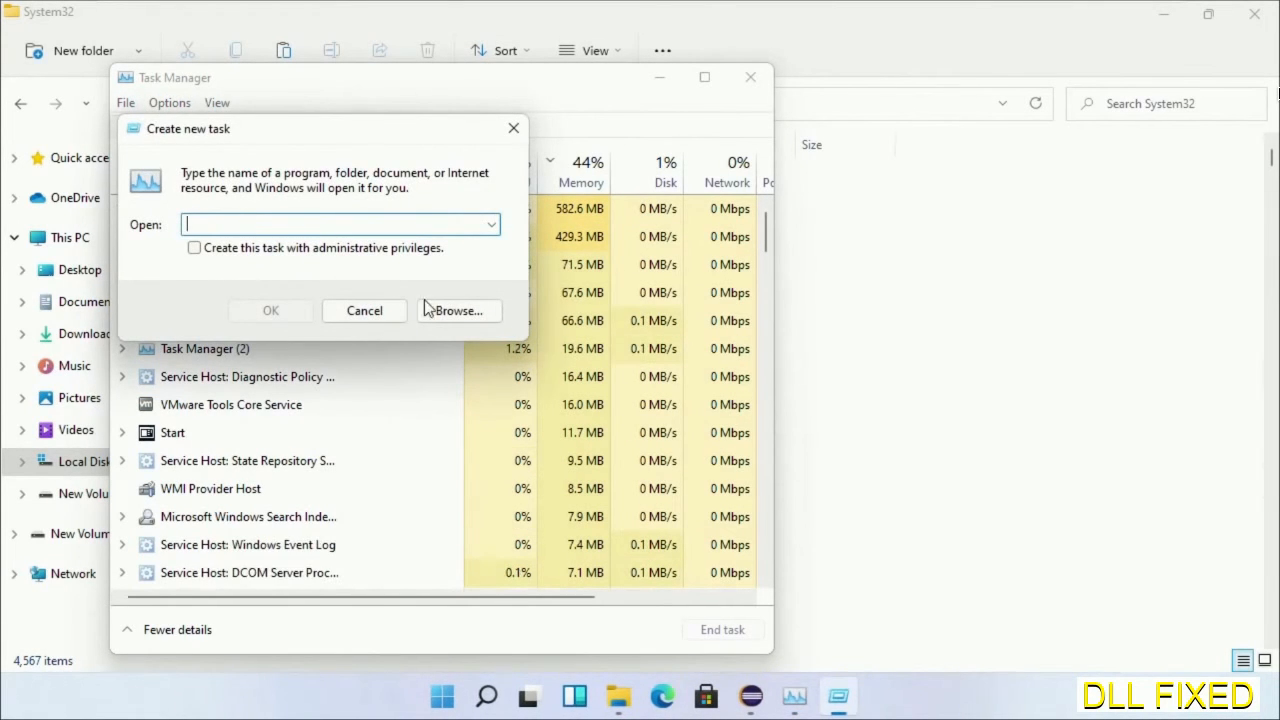
click(457, 310)
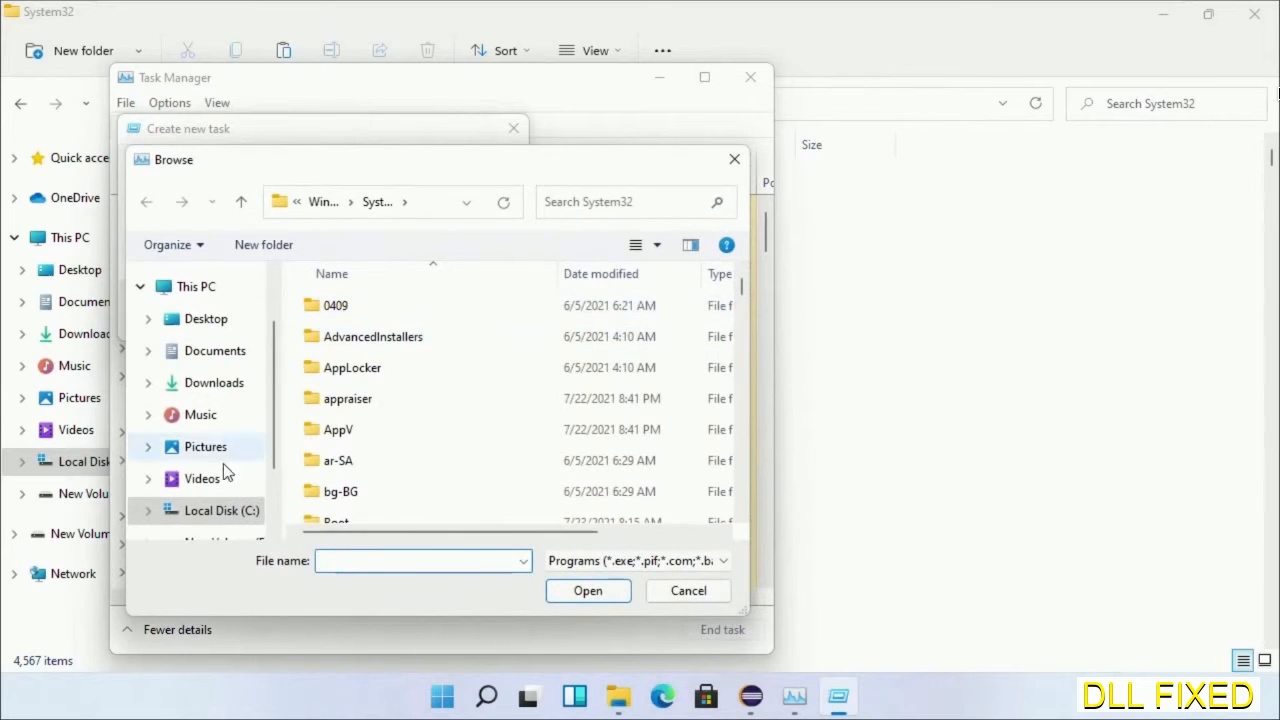
click(222, 510)
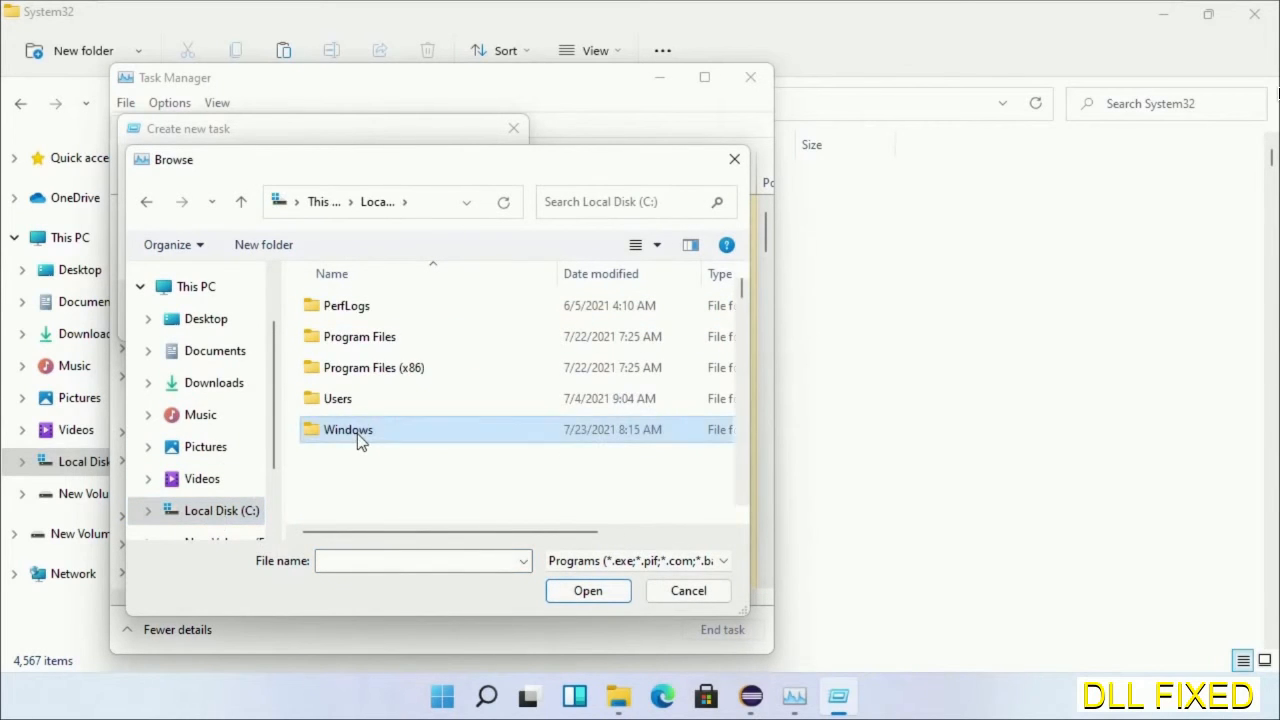
double_click(348, 429)
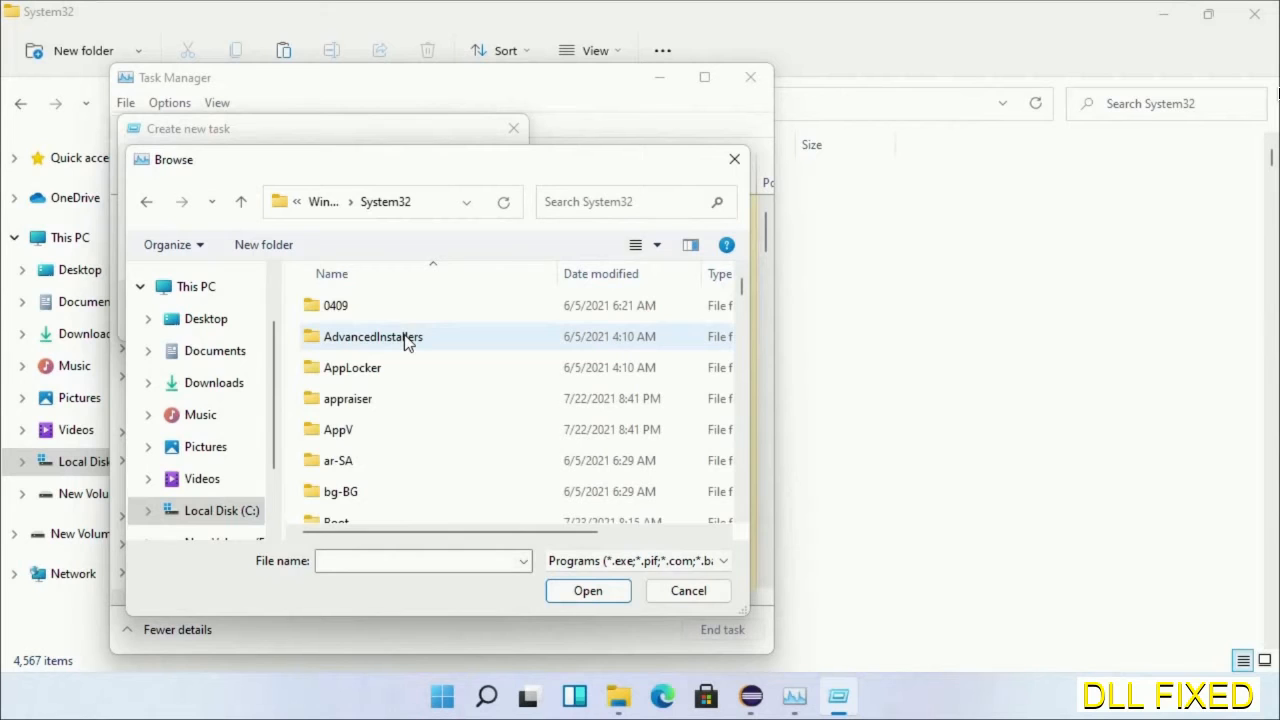
click(347, 398)
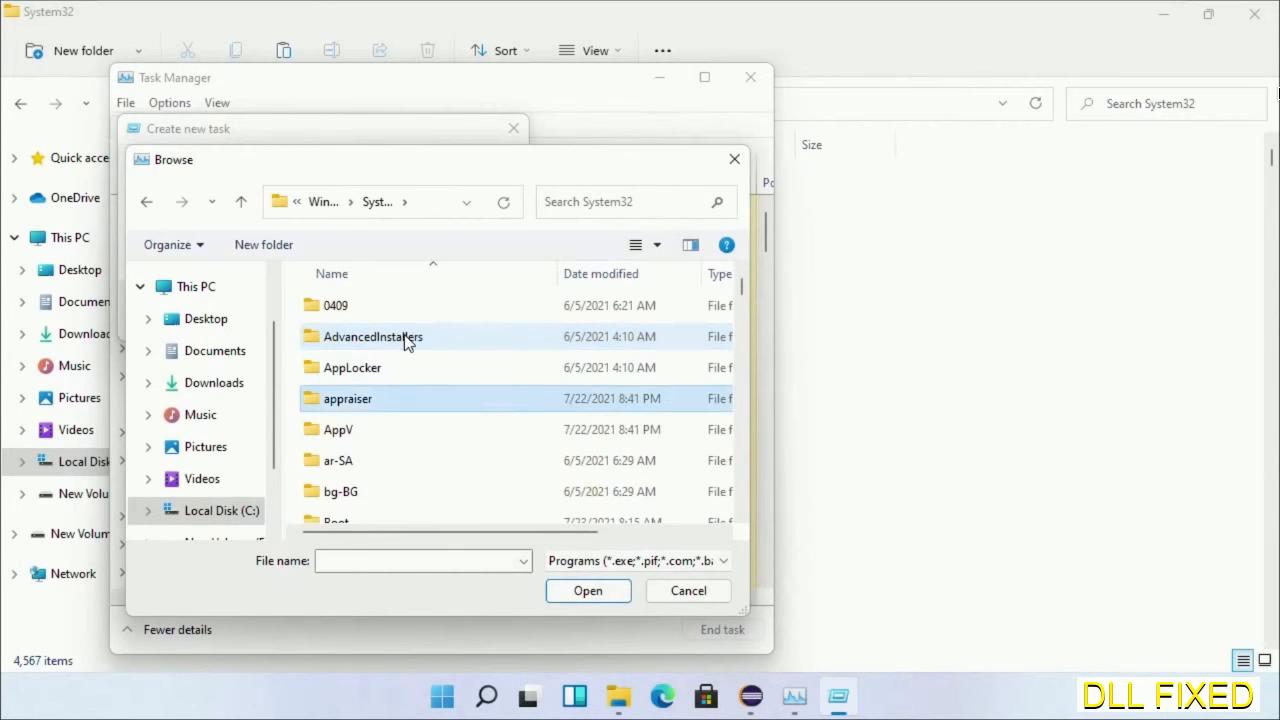
scroll(down, 3)
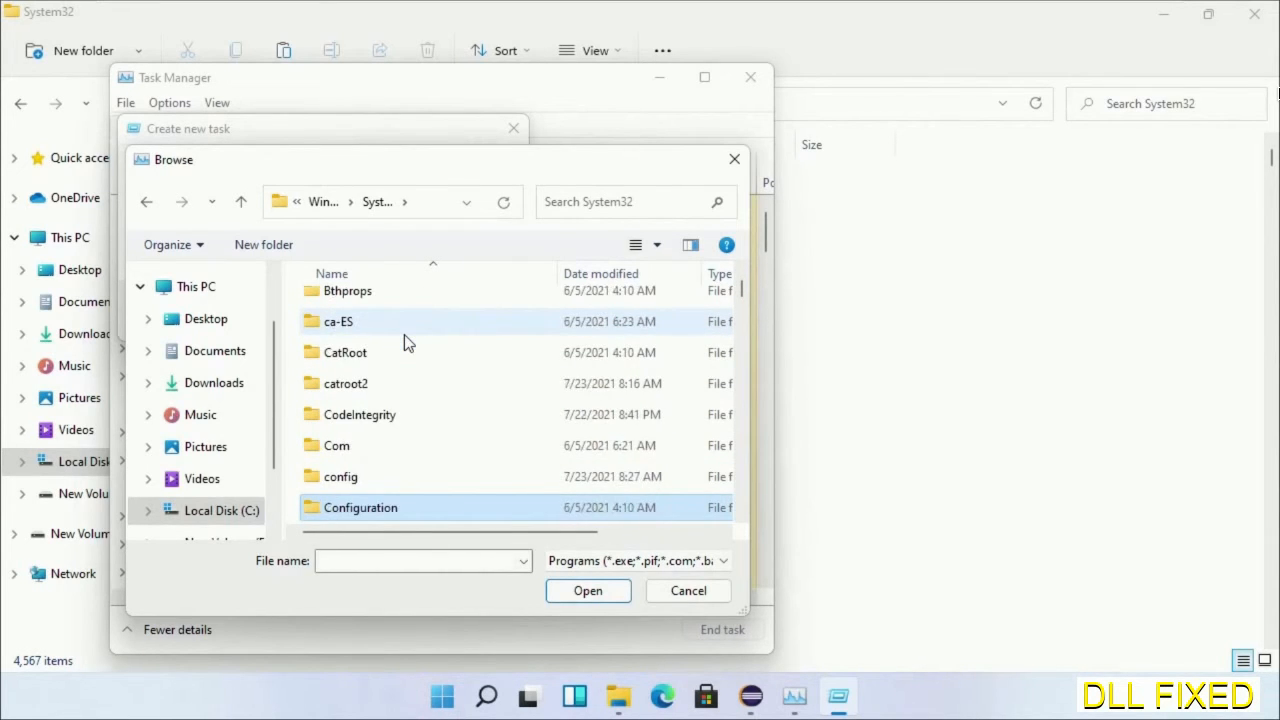
scroll(down, 3)
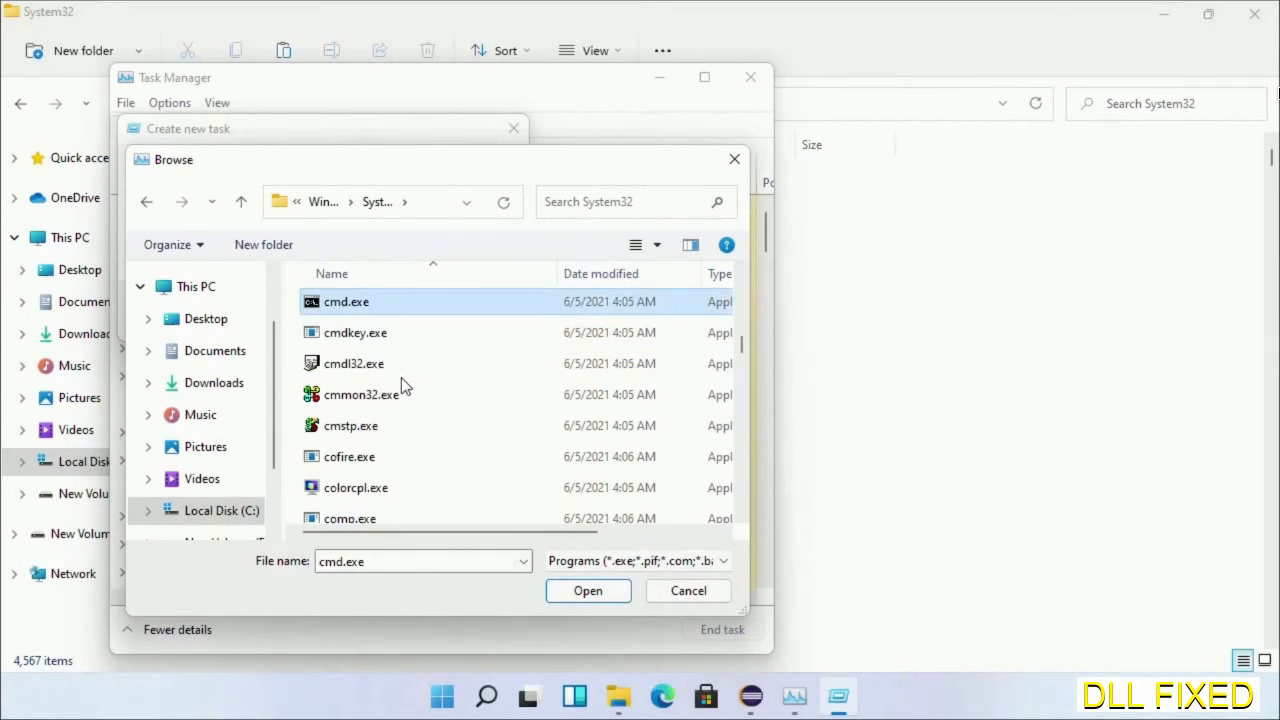
click(588, 590)
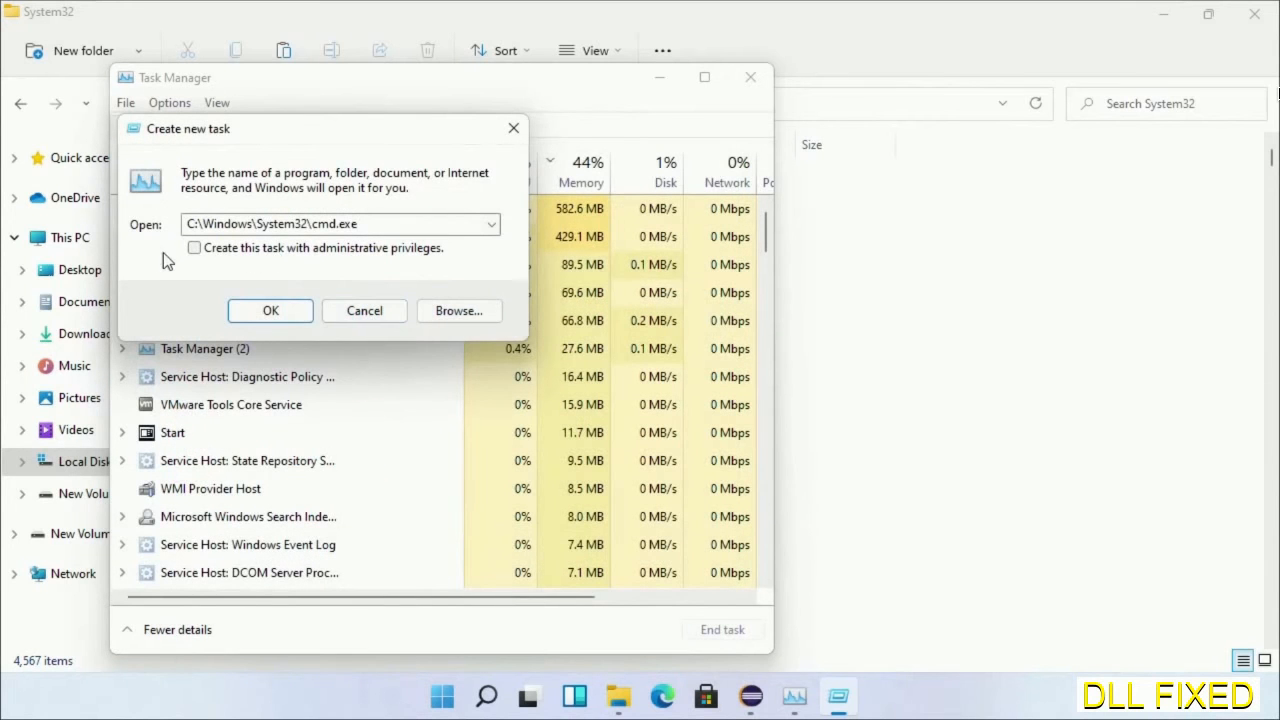
click(194, 248)
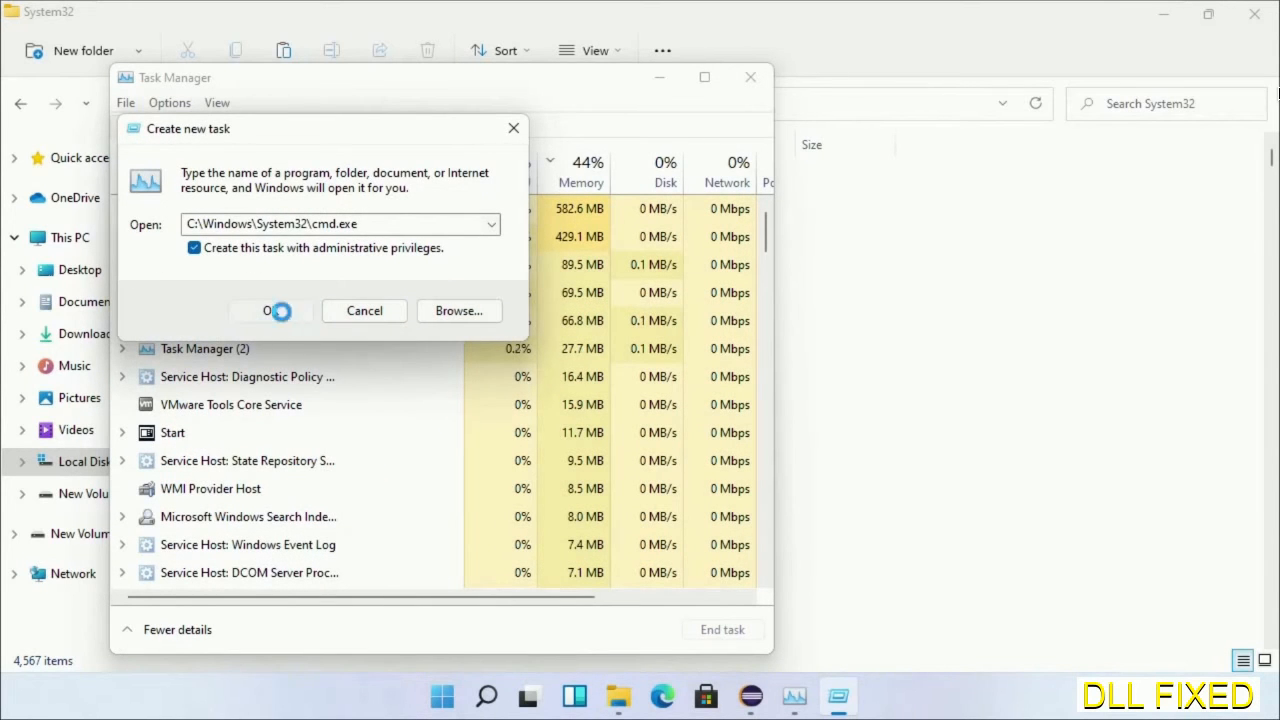
click(271, 310)
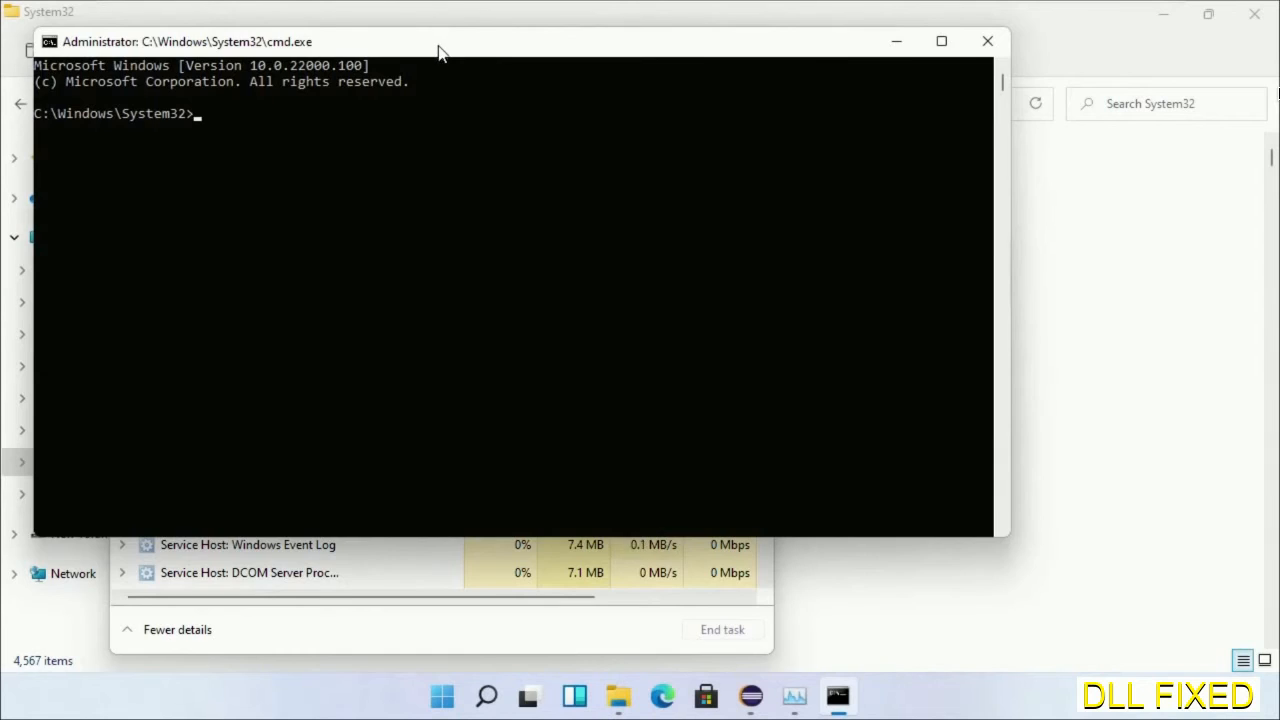
Step: Schedule chkdsk c /f /r for the next restart, confirming with Y
text(chkdsk c /f /r)
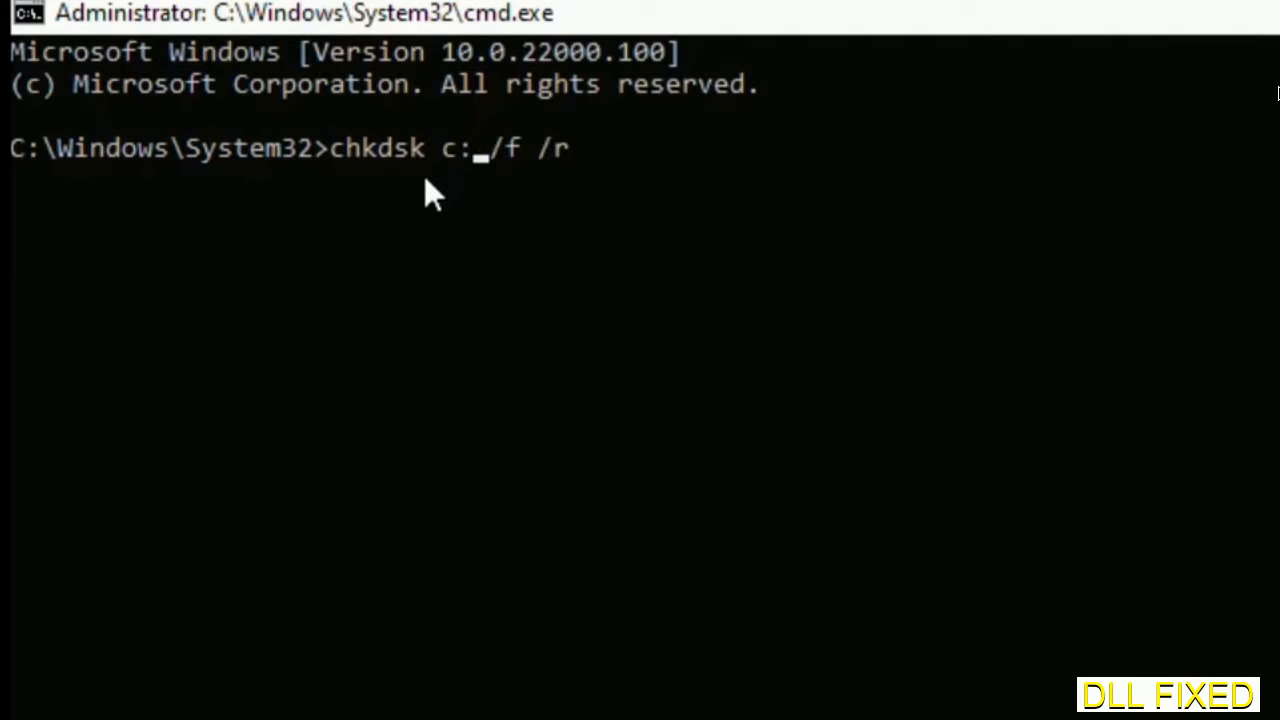
key(enter)
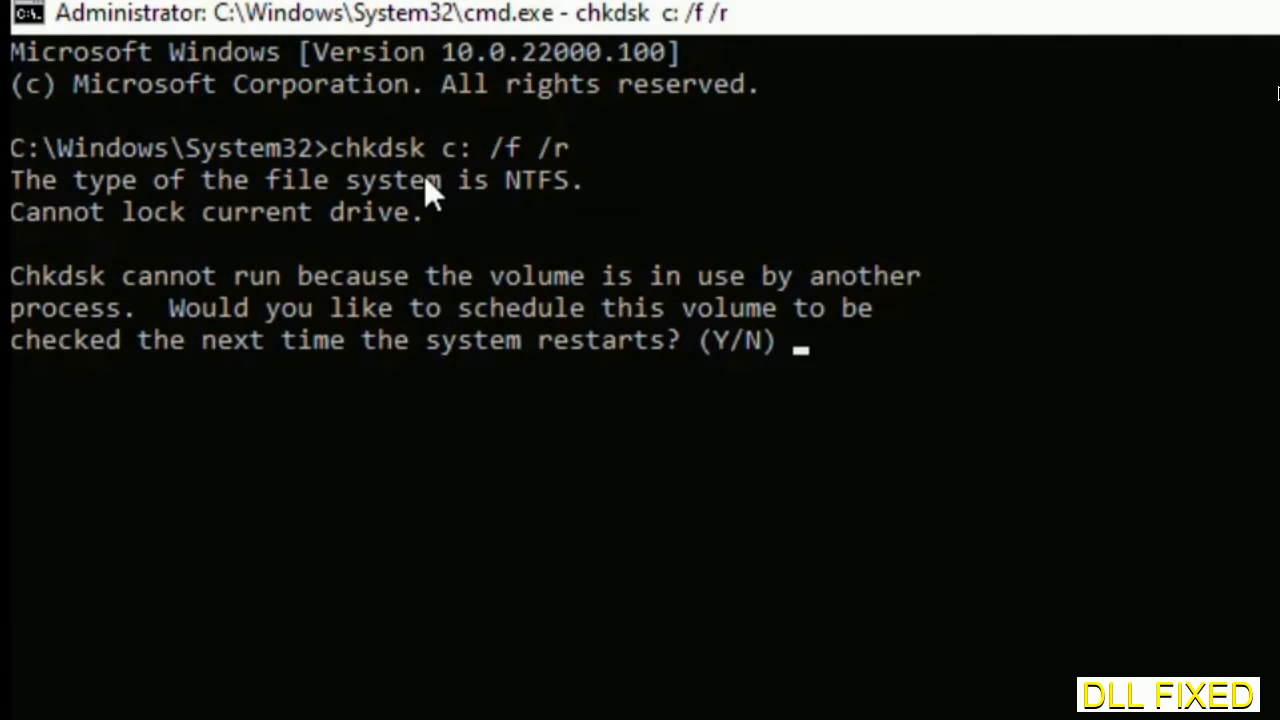
text(Y)
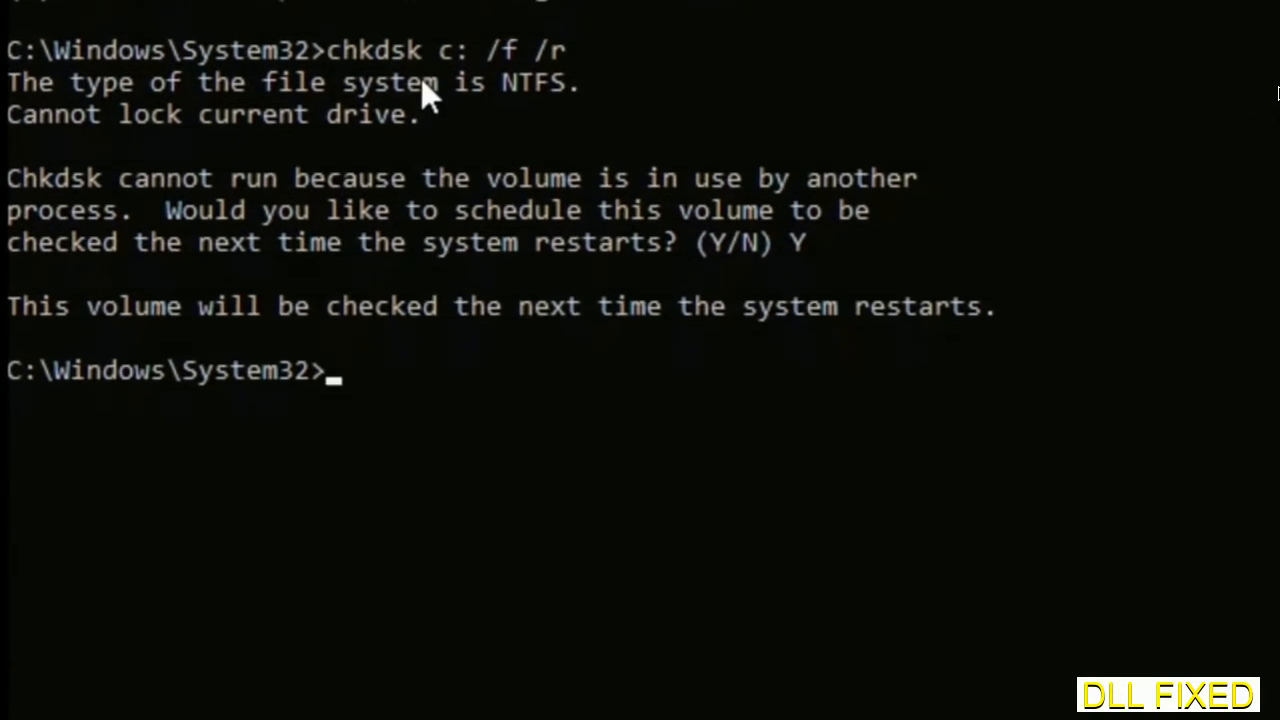
Step: Start the system file check with sfc /scannow
text(s)
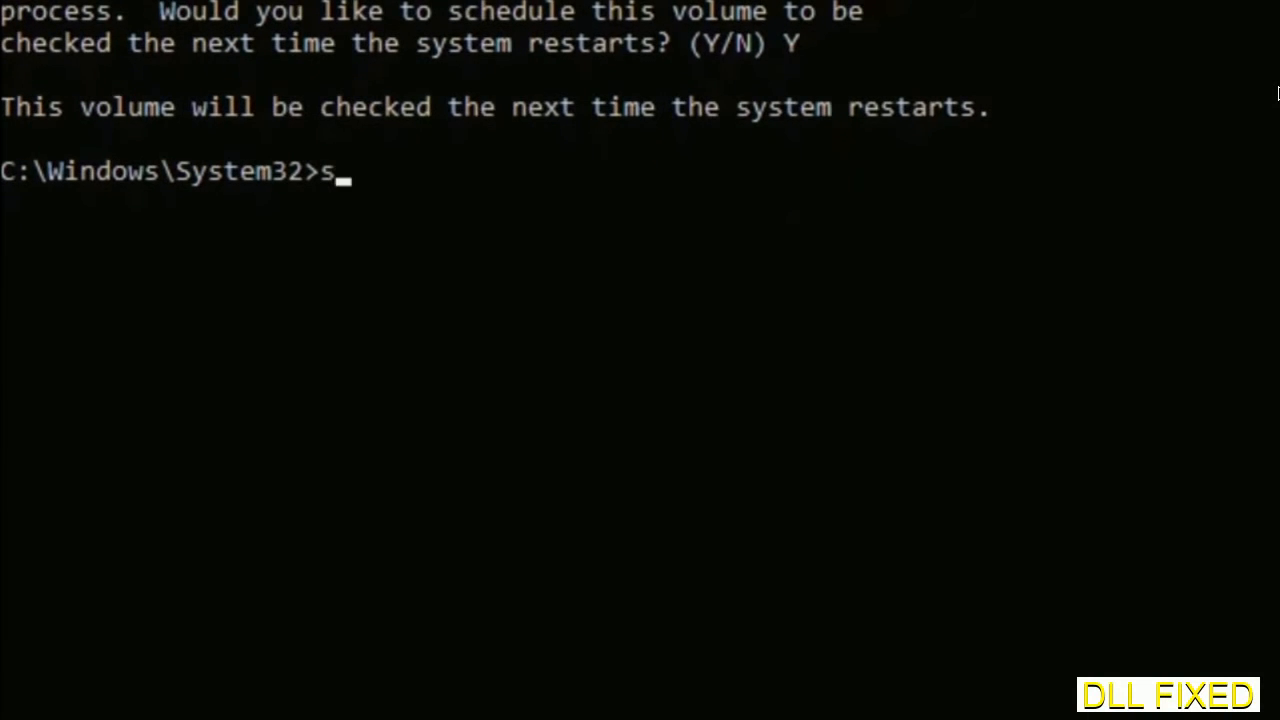
text(fc /s)
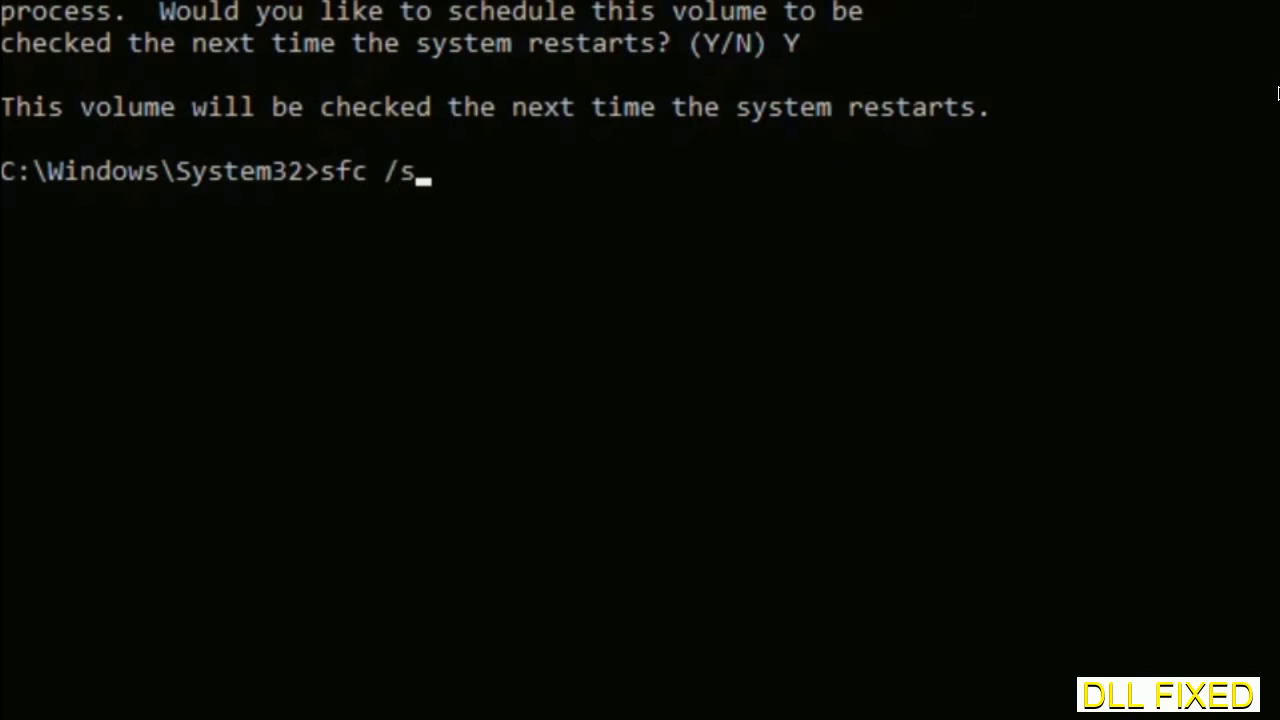
text(cannow)
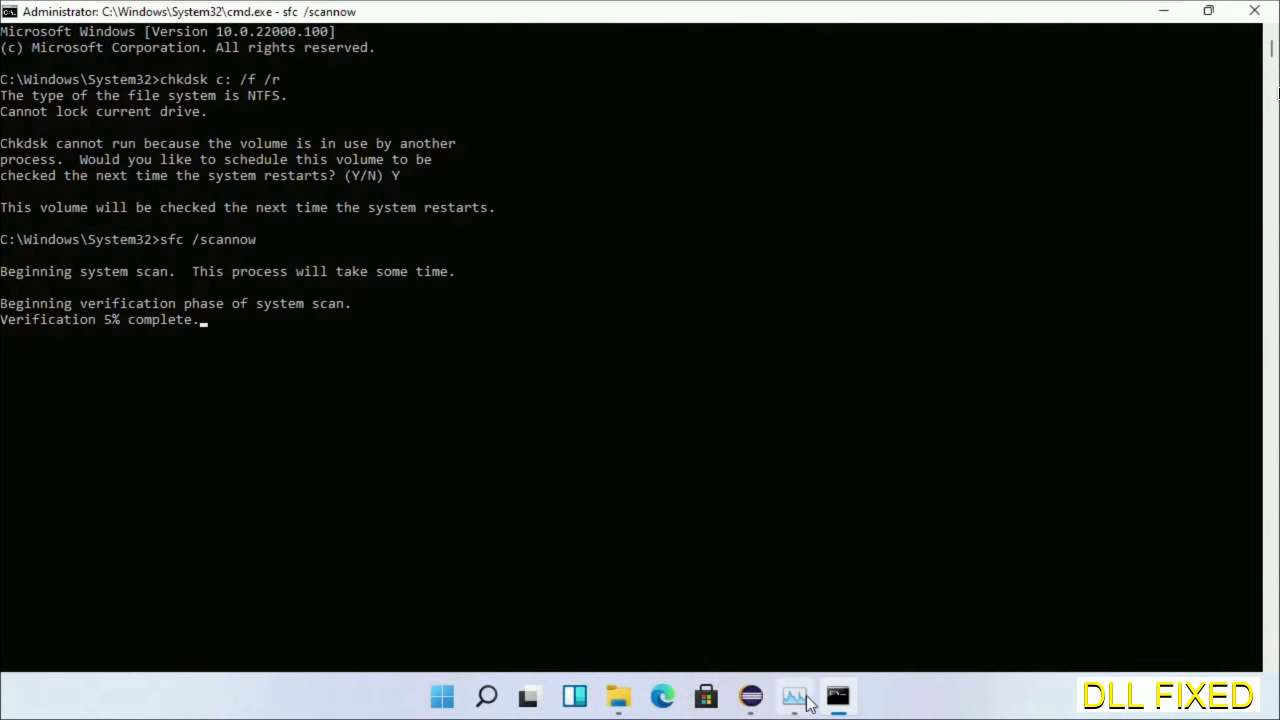
Step: Launch another elevated cmd.exe from Task Manager and switch to its window
click(838, 696)
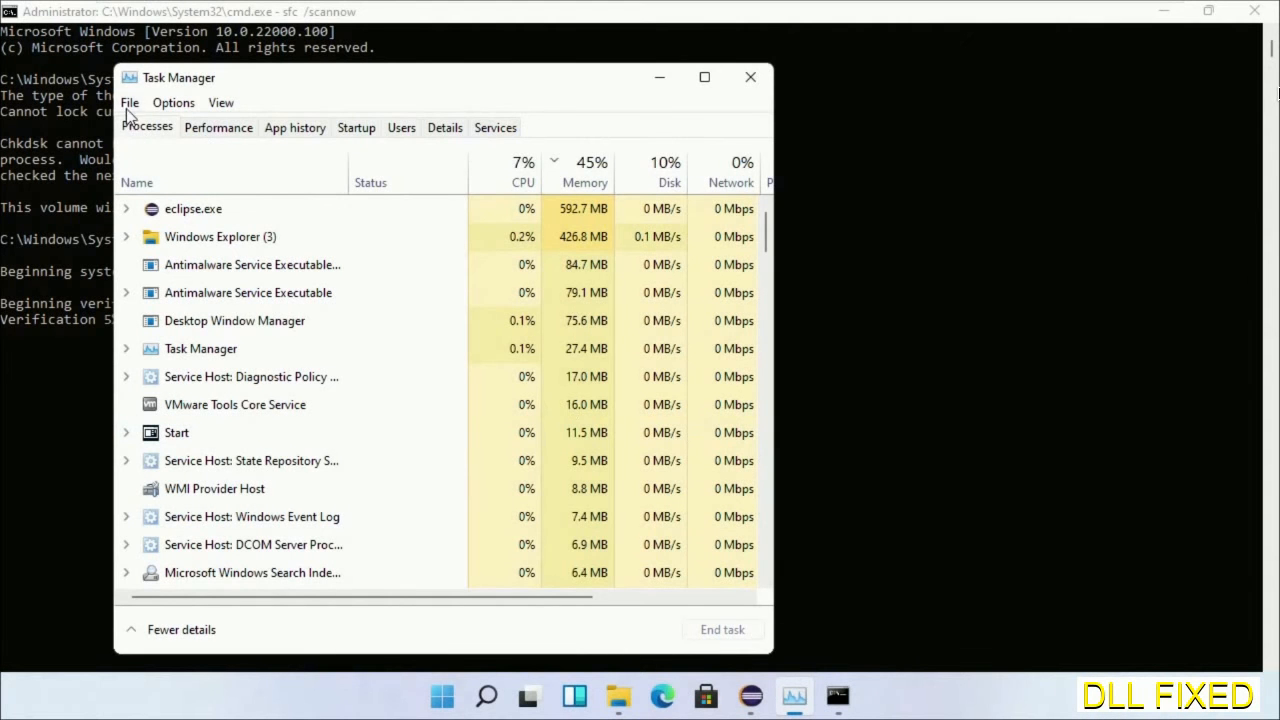
click(129, 102)
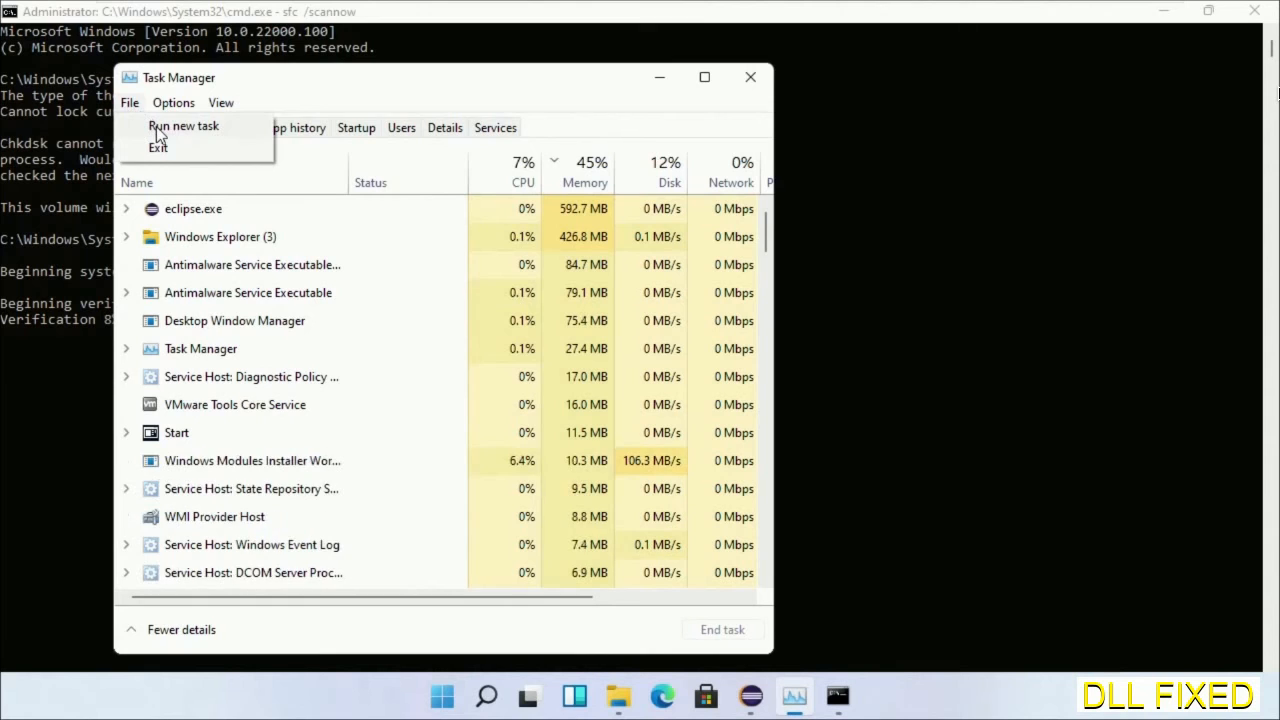
click(183, 125)
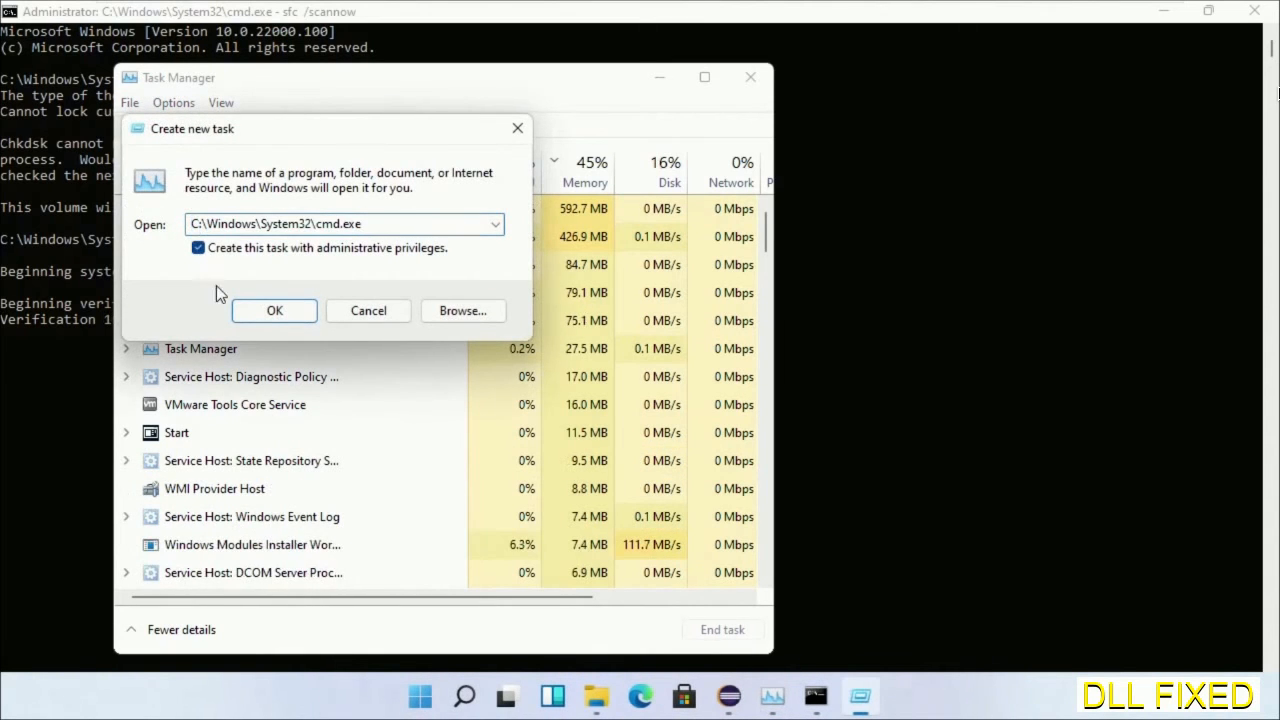
click(274, 310)
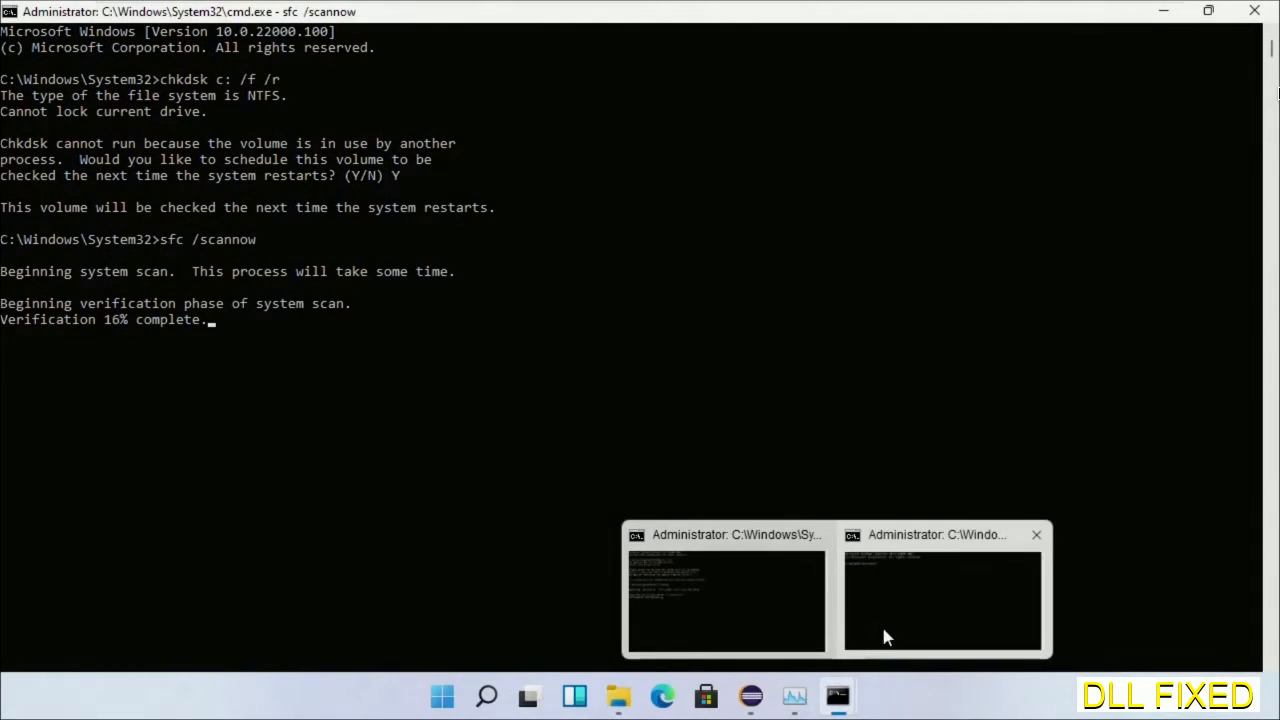
click(940, 600)
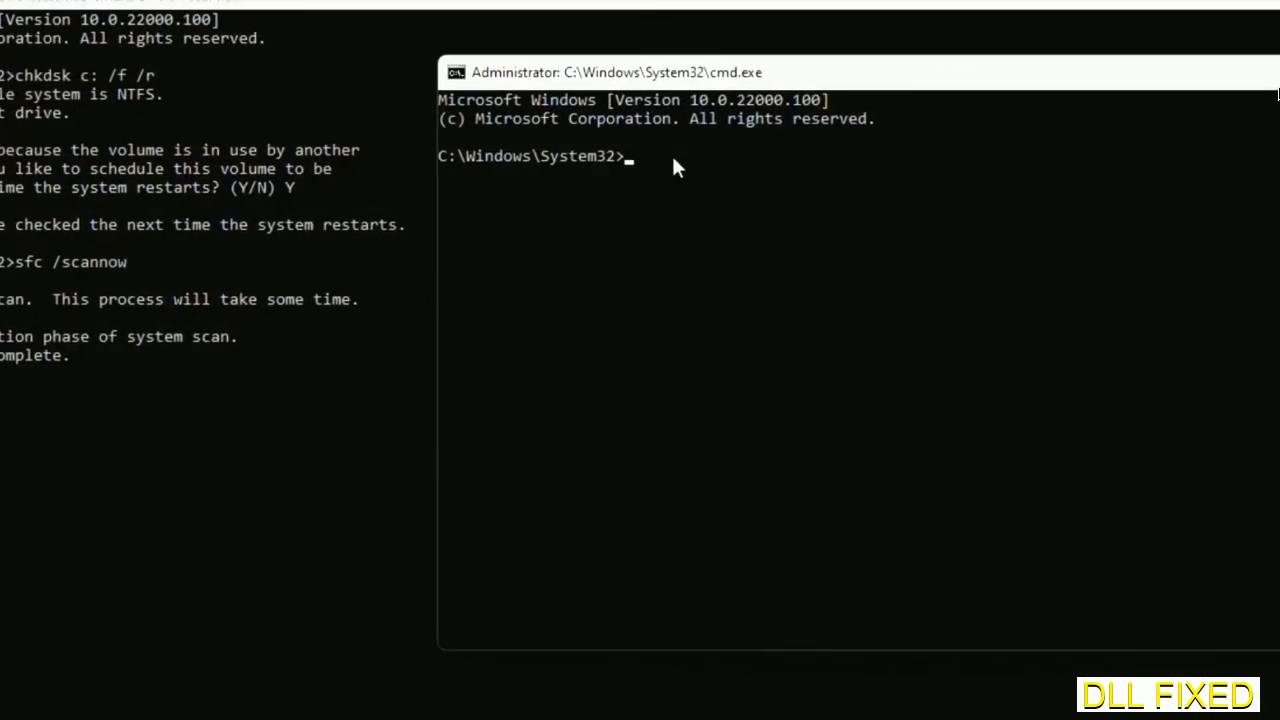
Step: Enter regsvr32 "C:\Windows\System32\myMissingDllFile.dll" in the new Command Prompt
text(regsvr32 "C:\Windows\System32\myMissingDllFile.dll")
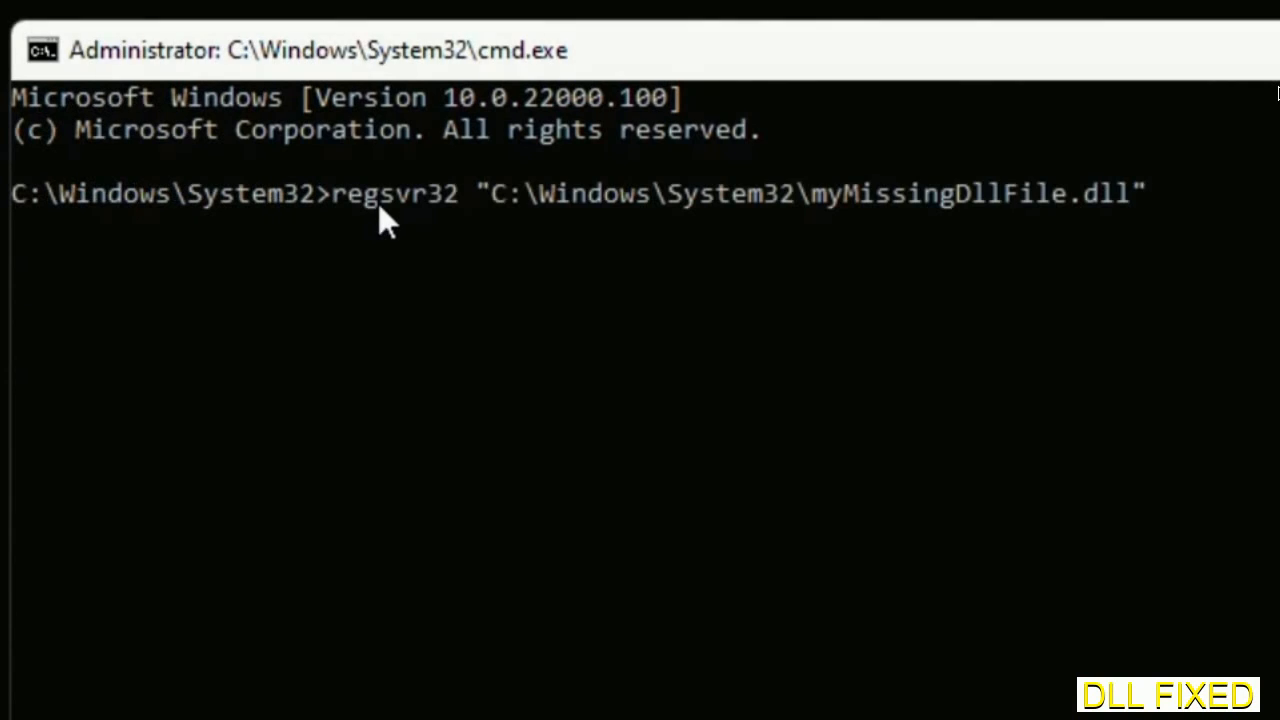
mouse_move(820, 215)
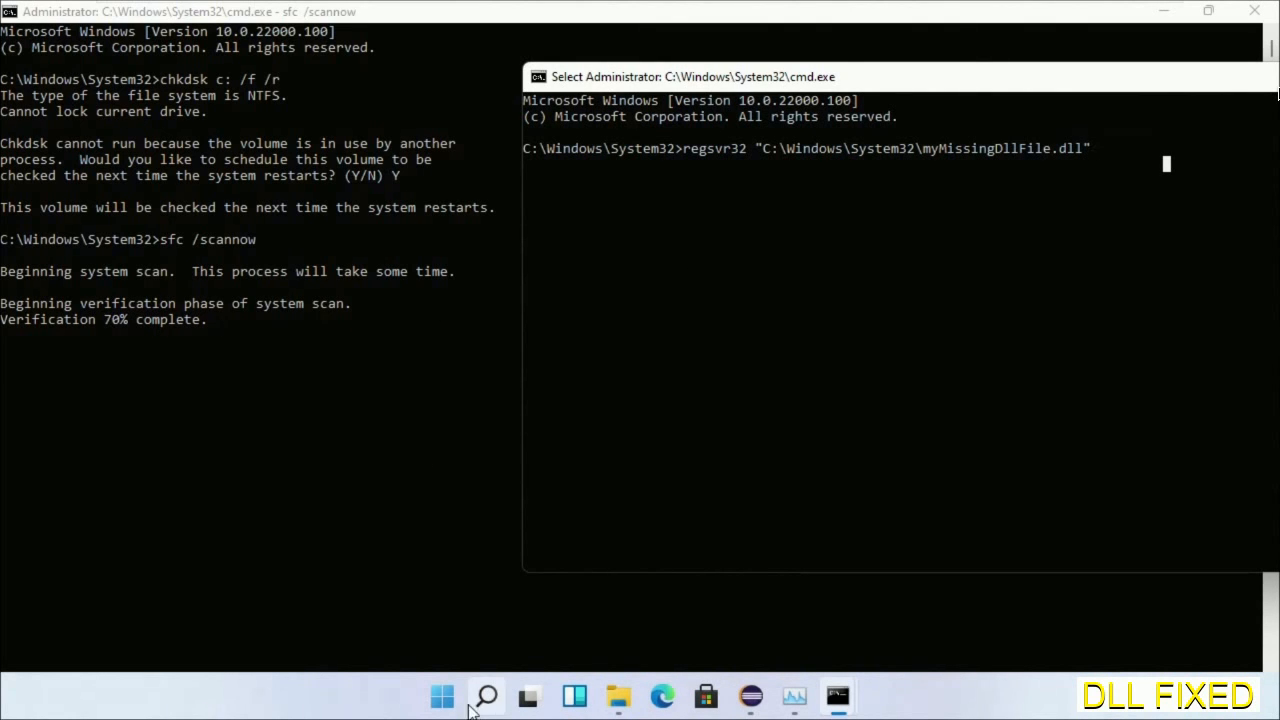
Step: Open the Start menu's power options showing Sleep, Shut down and Restart
click(486, 695)
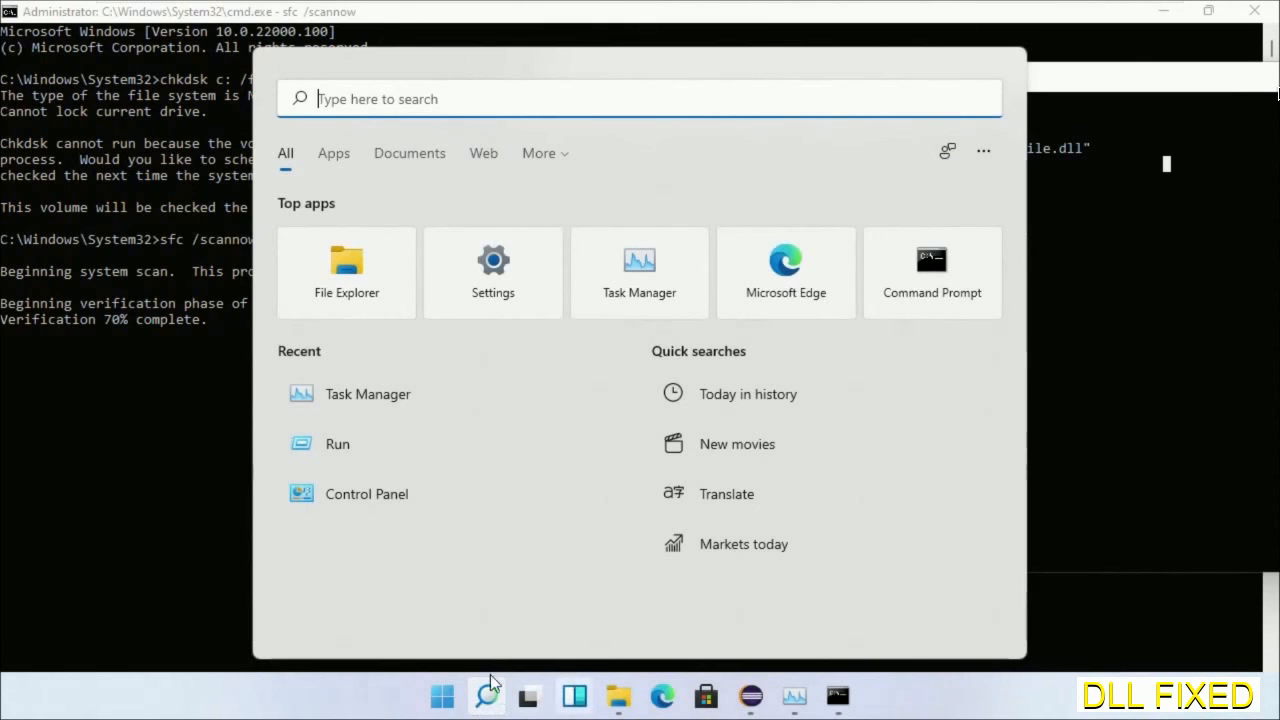
click(441, 696)
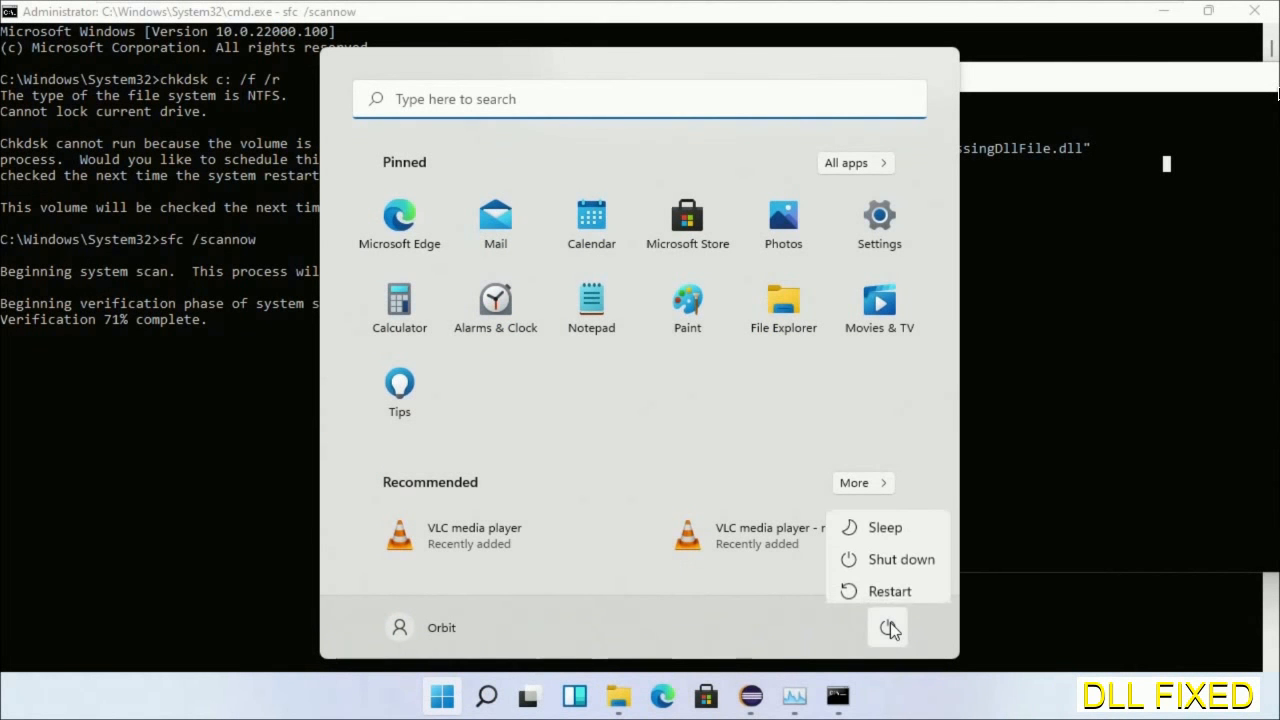